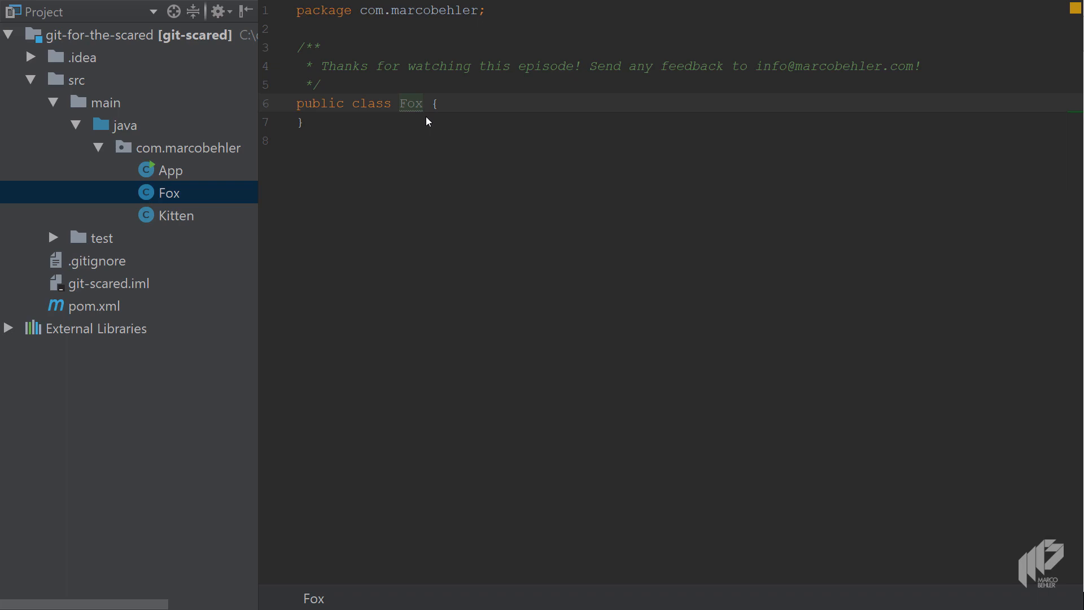
pyautogui.moveTo(238, 152)
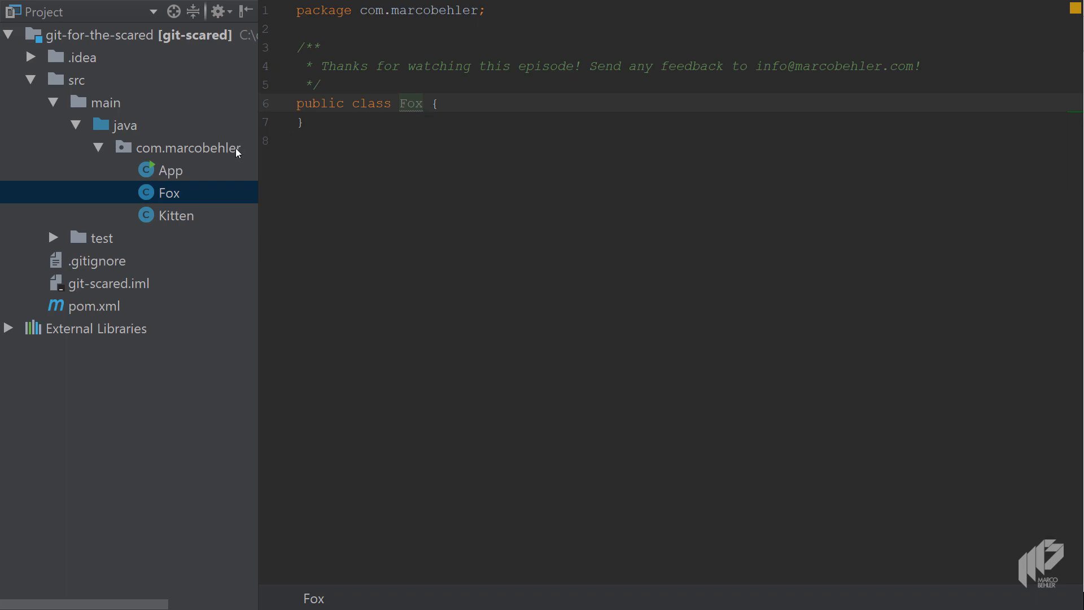
# - Create Wolf and Wolf2 classes in com.marcobehler, adding new files to Git without asking
pyautogui.click(187, 148)
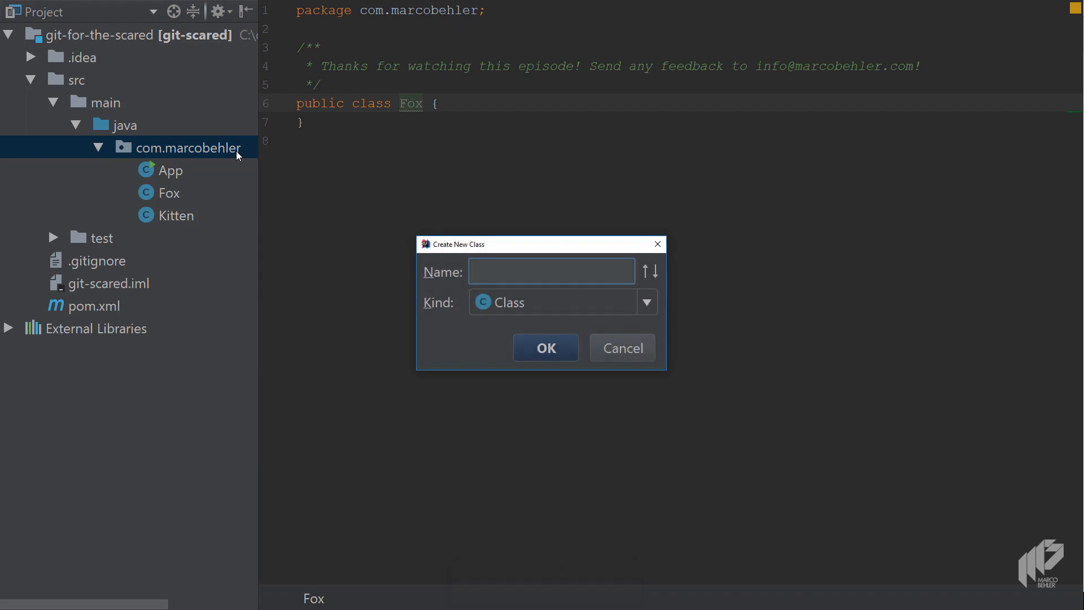
pyautogui.write('Wolf')
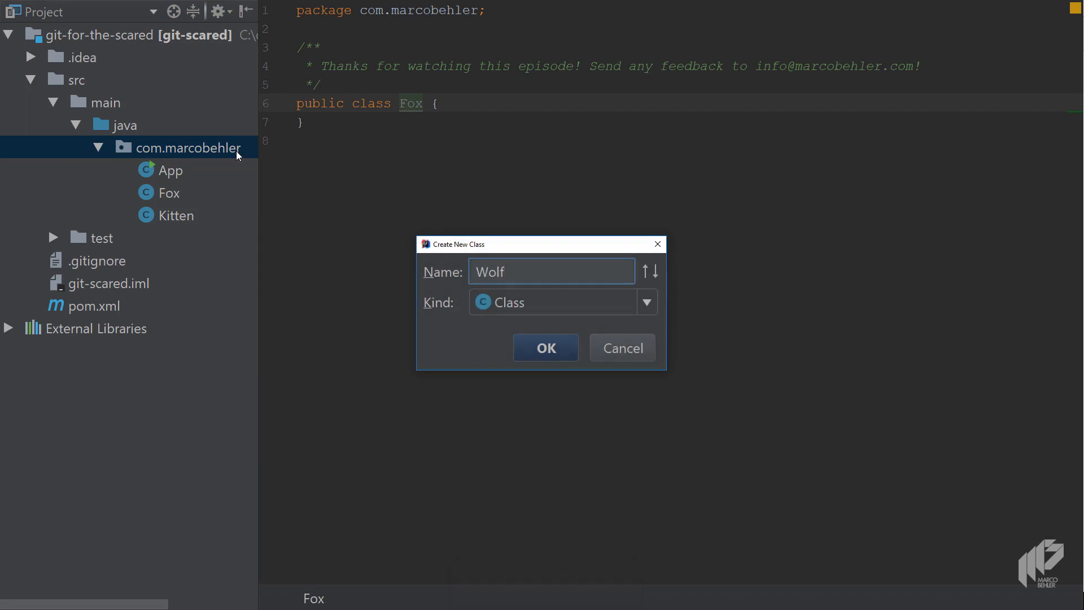
pyautogui.click(545, 348)
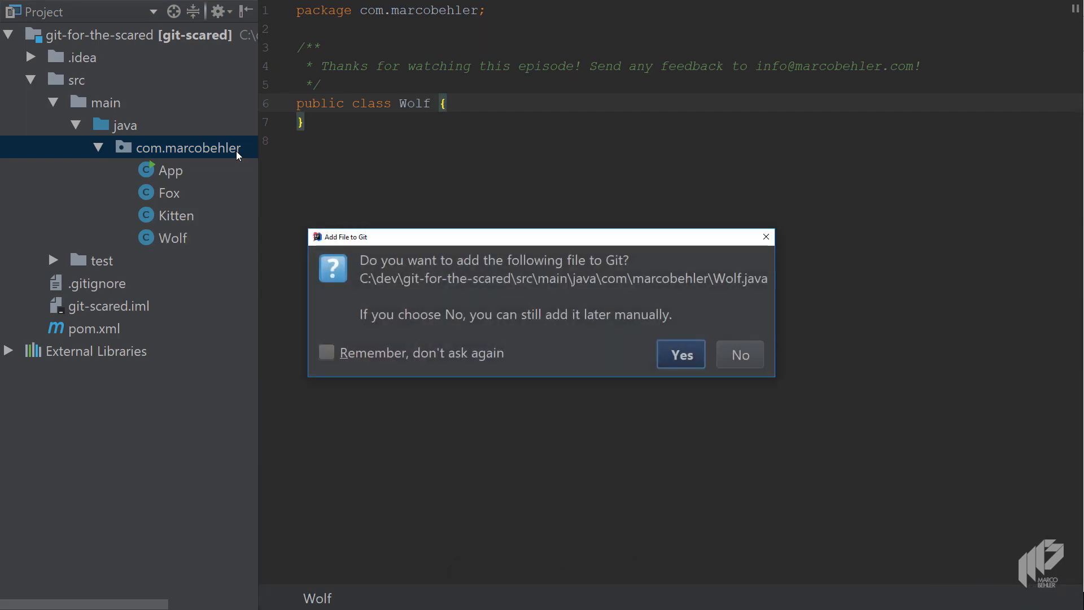
pyautogui.moveTo(440, 258)
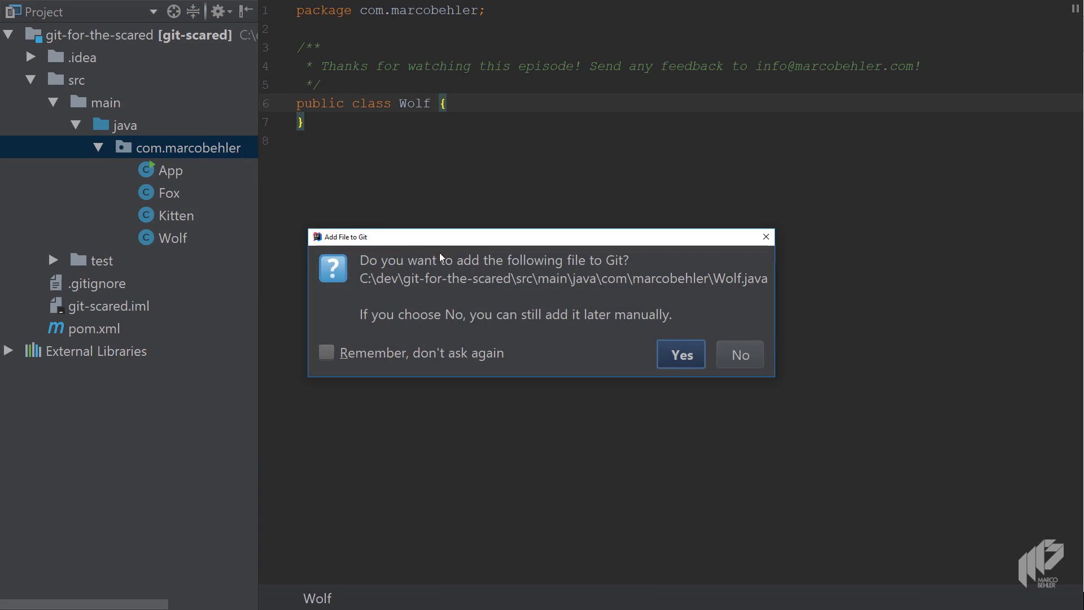
pyautogui.moveTo(715, 298)
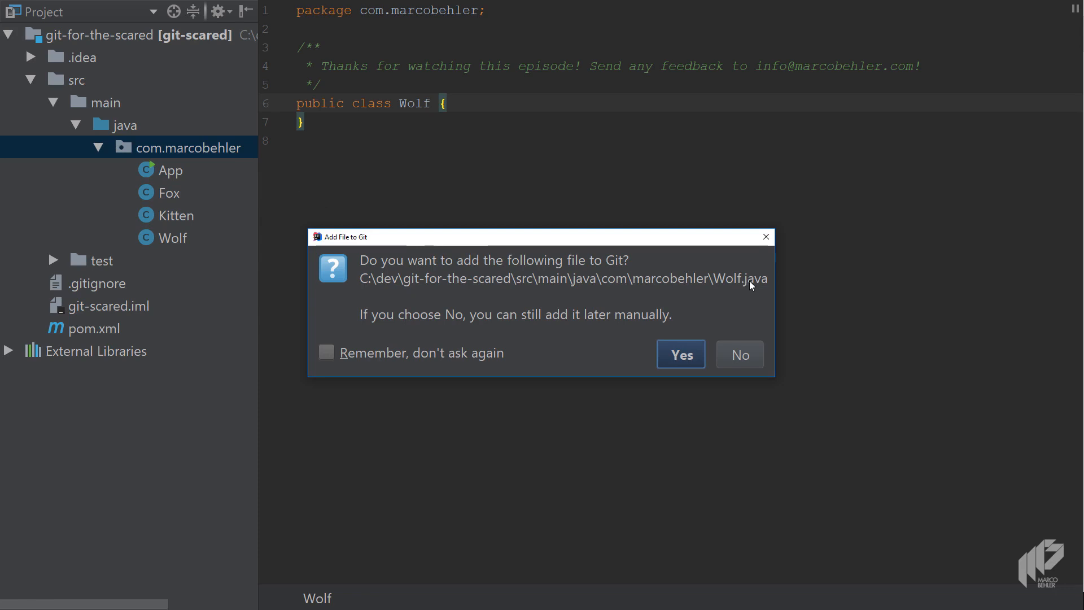
pyautogui.moveTo(491, 349)
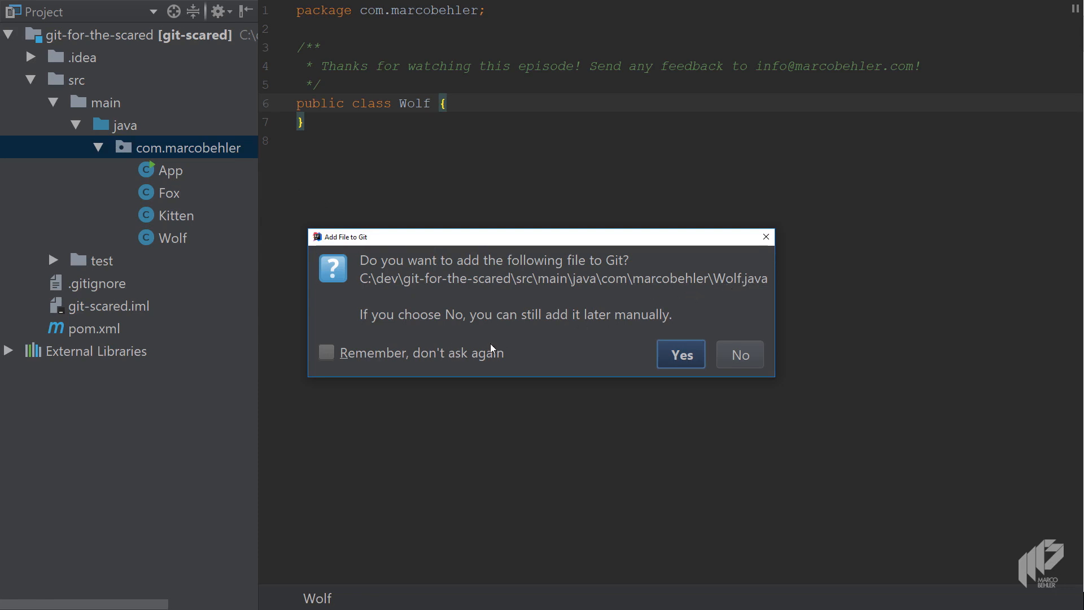
pyautogui.moveTo(445, 362)
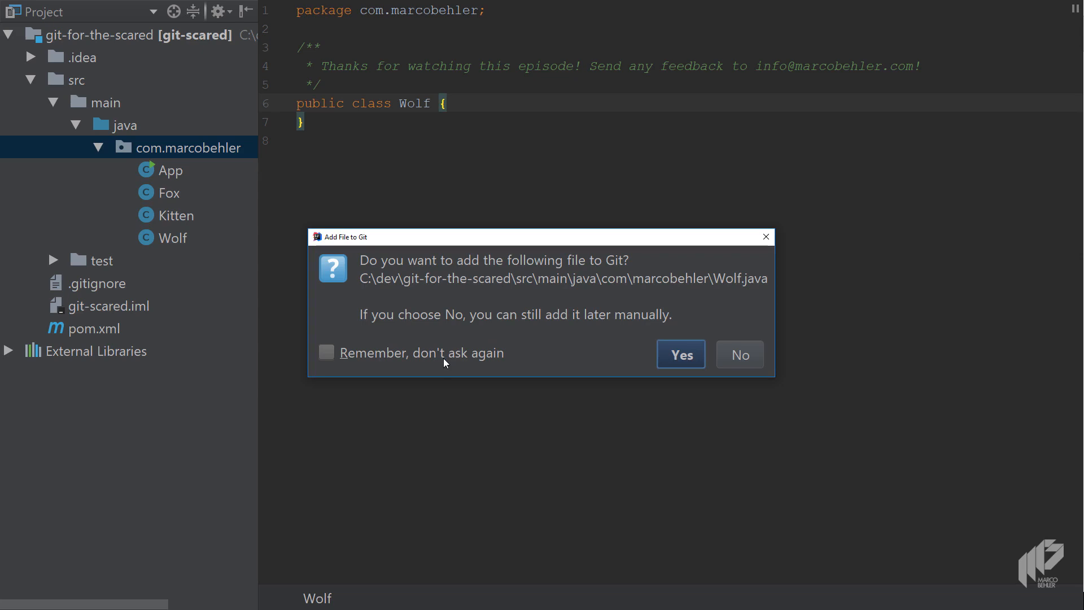
pyautogui.click(326, 353)
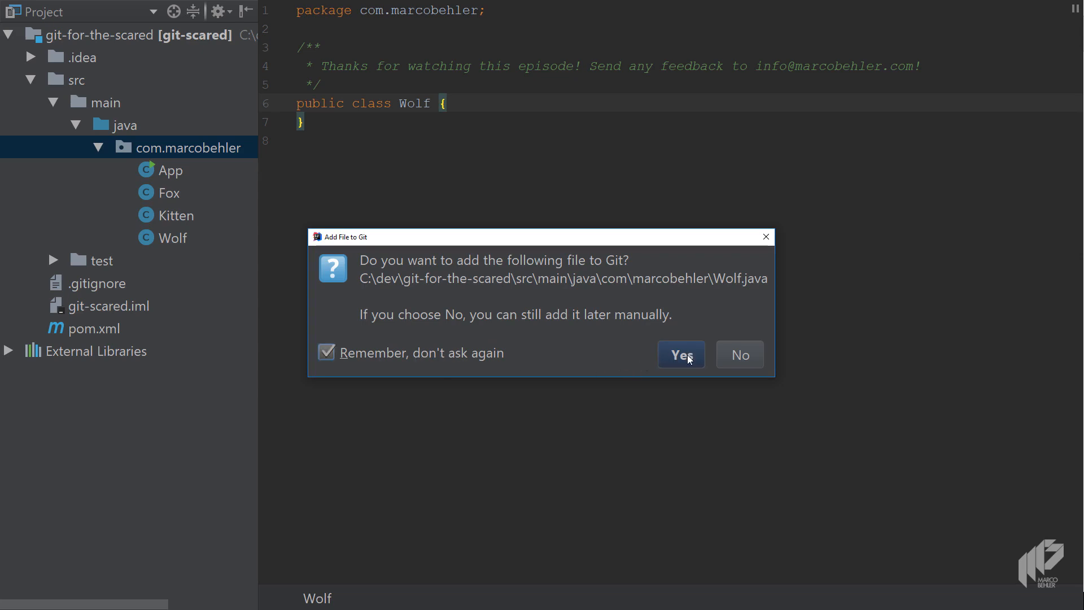
pyautogui.click(680, 355)
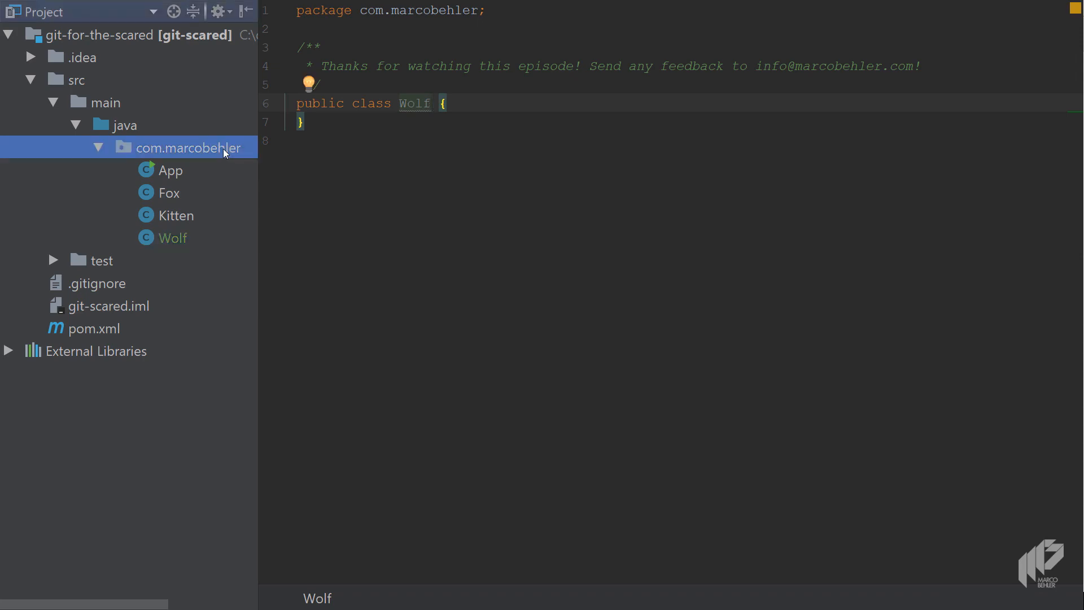
pyautogui.press('alt+insert')
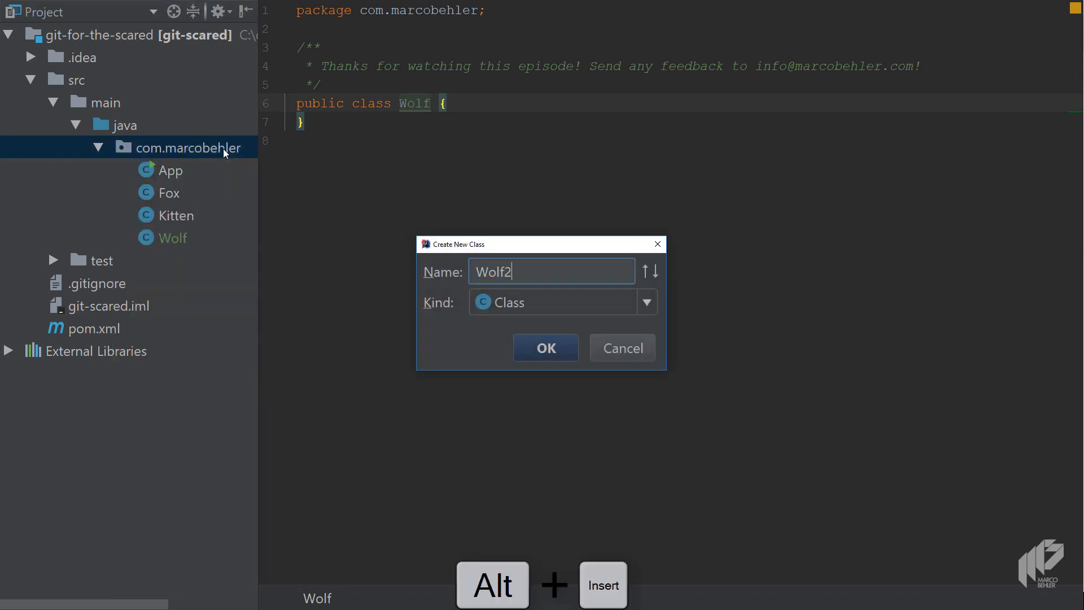
pyautogui.click(545, 348)
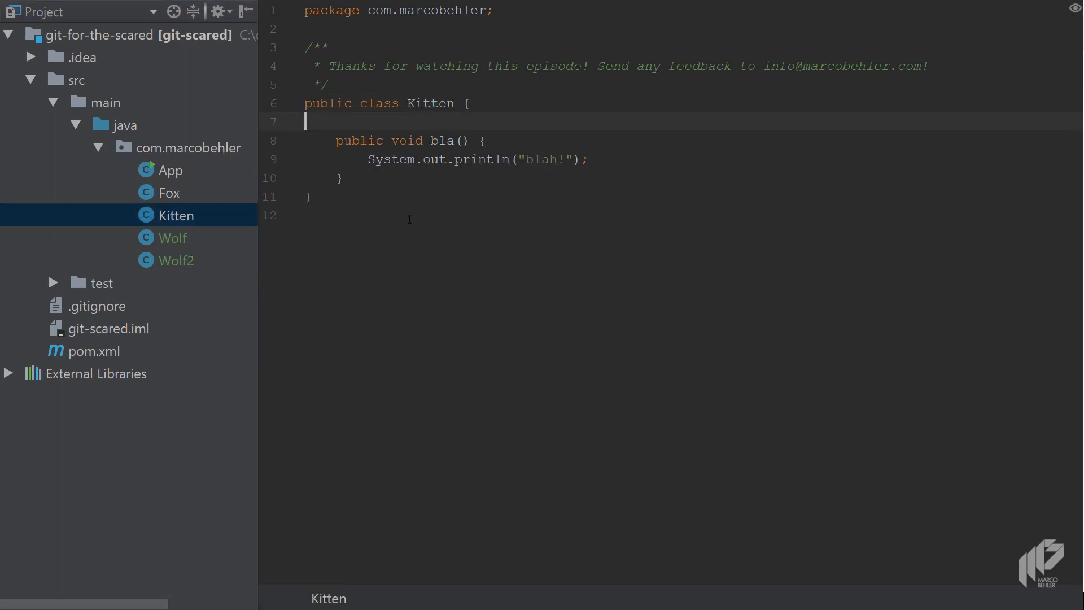
# - Add a println printing "change" to Kitten.bla() and delete the App class
pyautogui.write('sou')
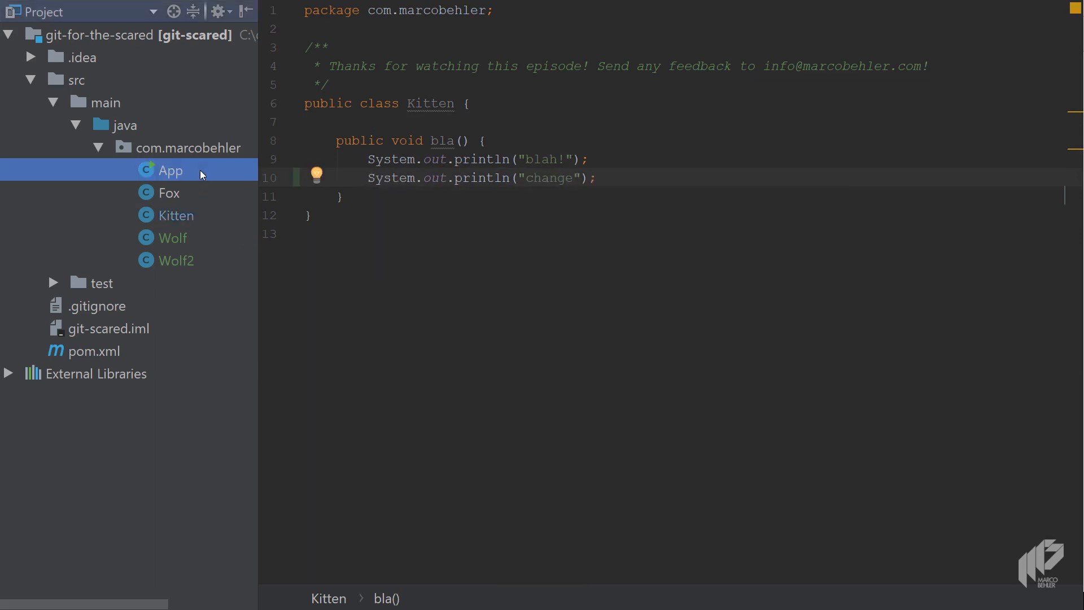
pyautogui.press('Delete')
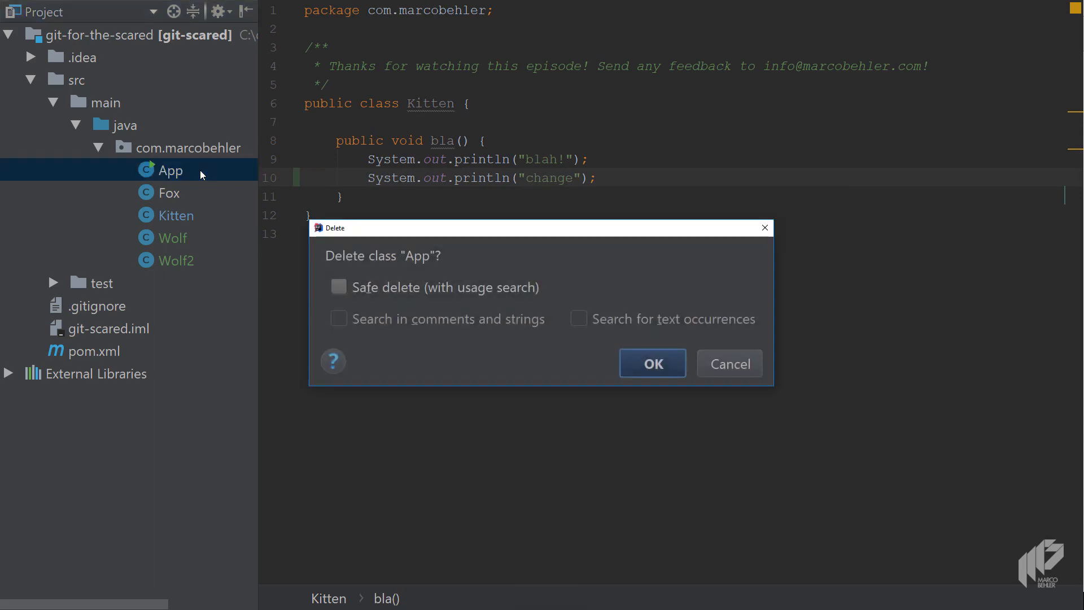
pyautogui.click(651, 363)
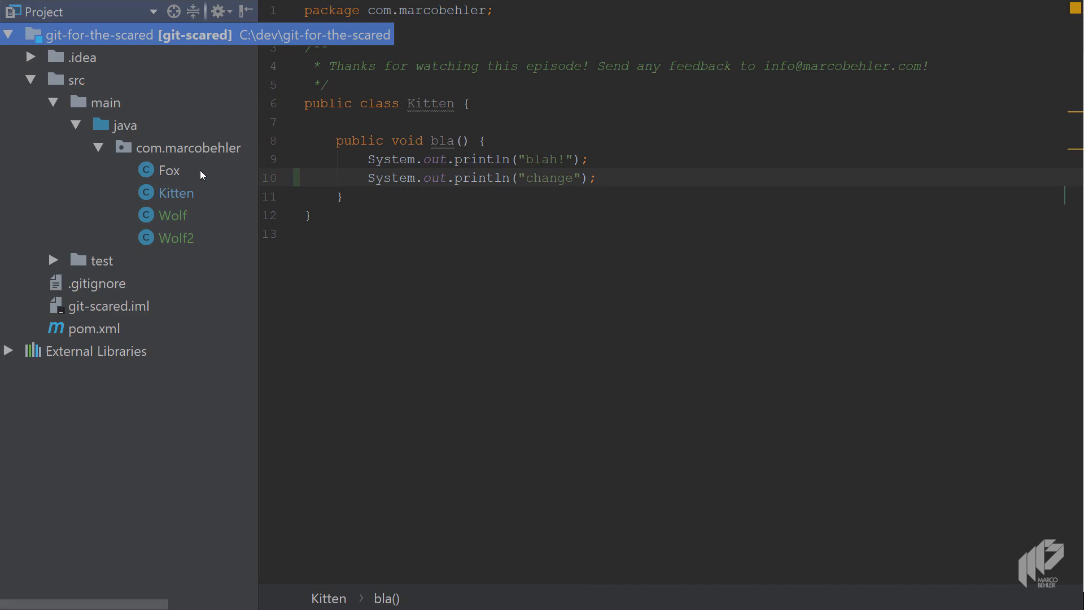
pyautogui.press('ctrl+k')
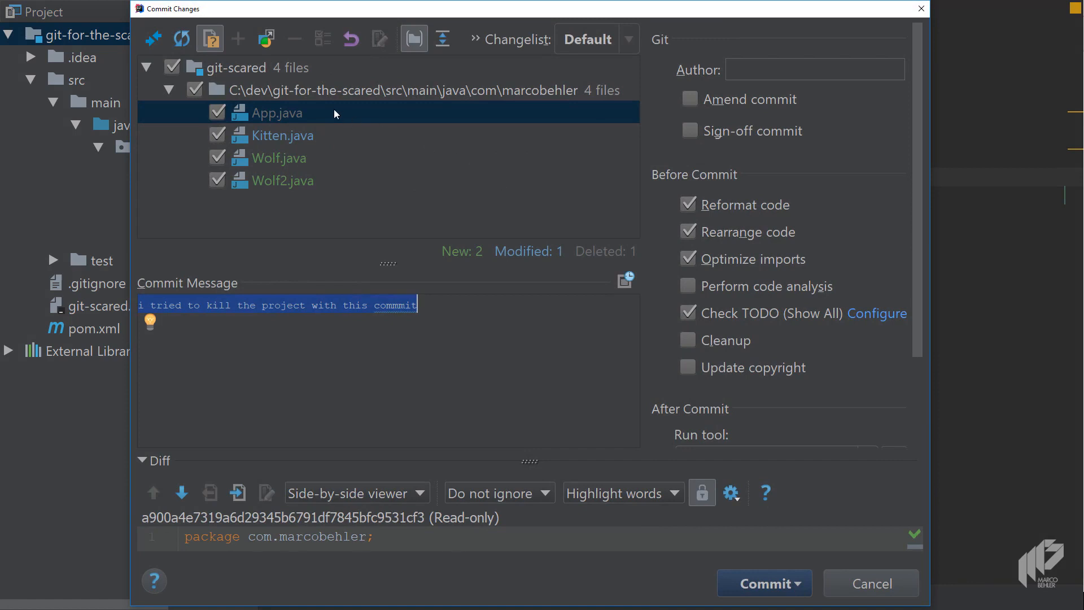
pyautogui.moveTo(276, 81)
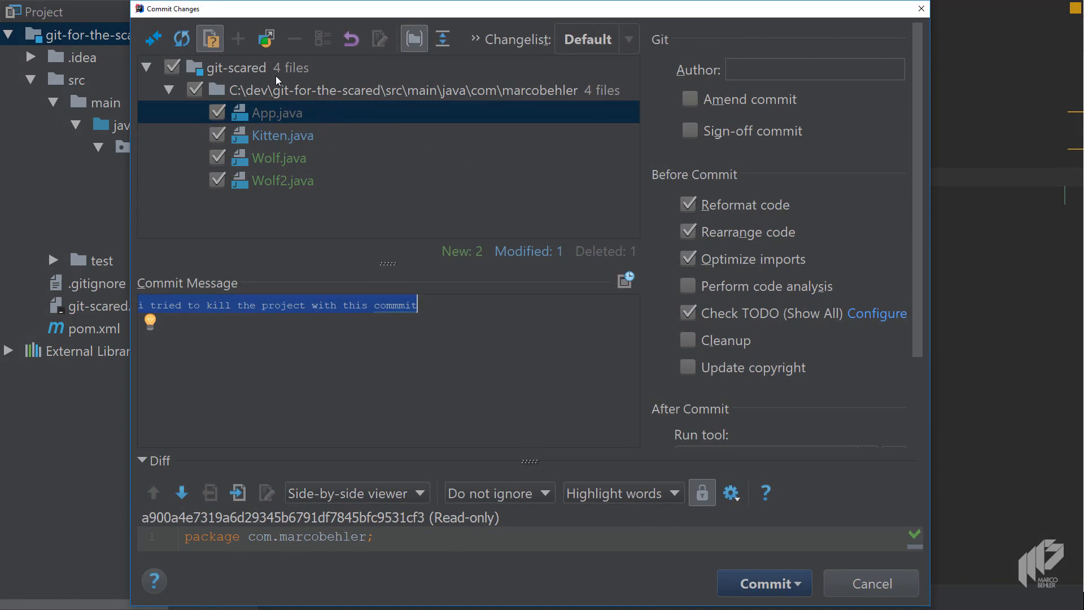
pyautogui.moveTo(292, 104)
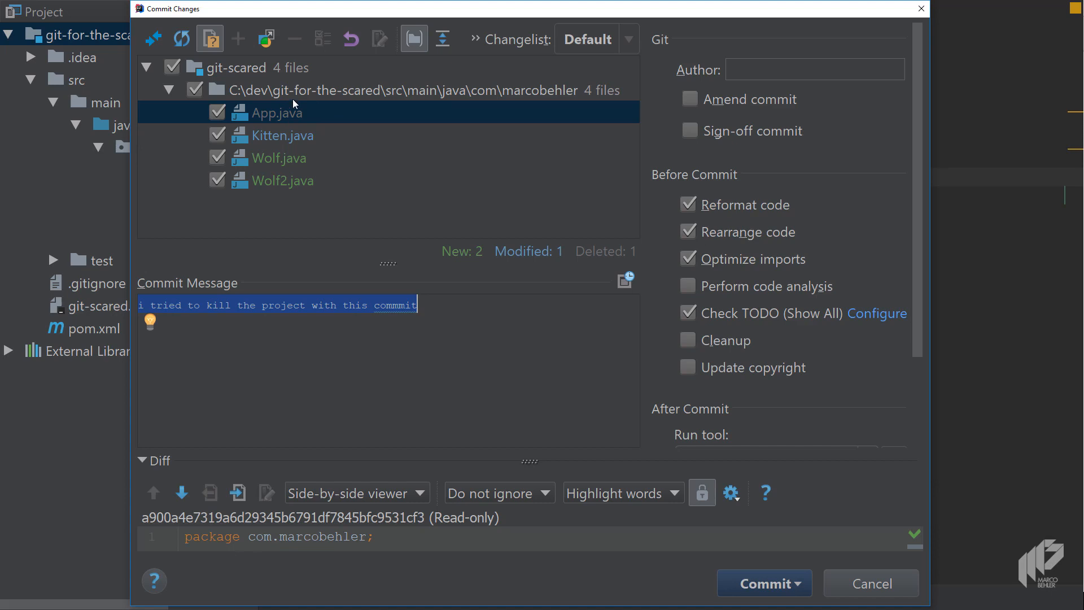
pyautogui.moveTo(288, 138)
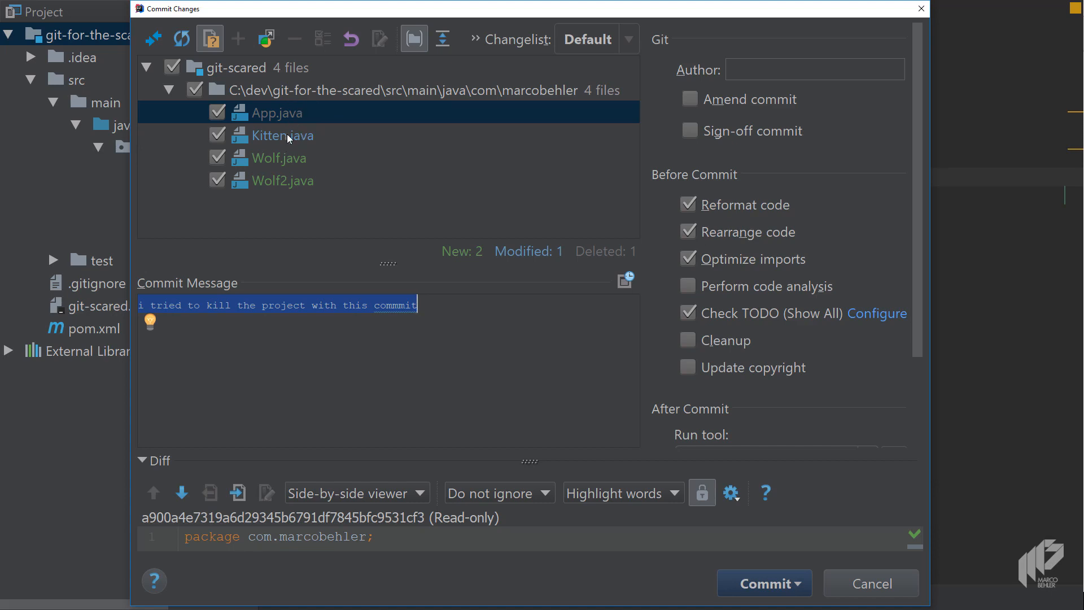
# - Review the Wolf2, Kitten and App diffs, then exclude App.java and Wolf.java
pyautogui.click(282, 180)
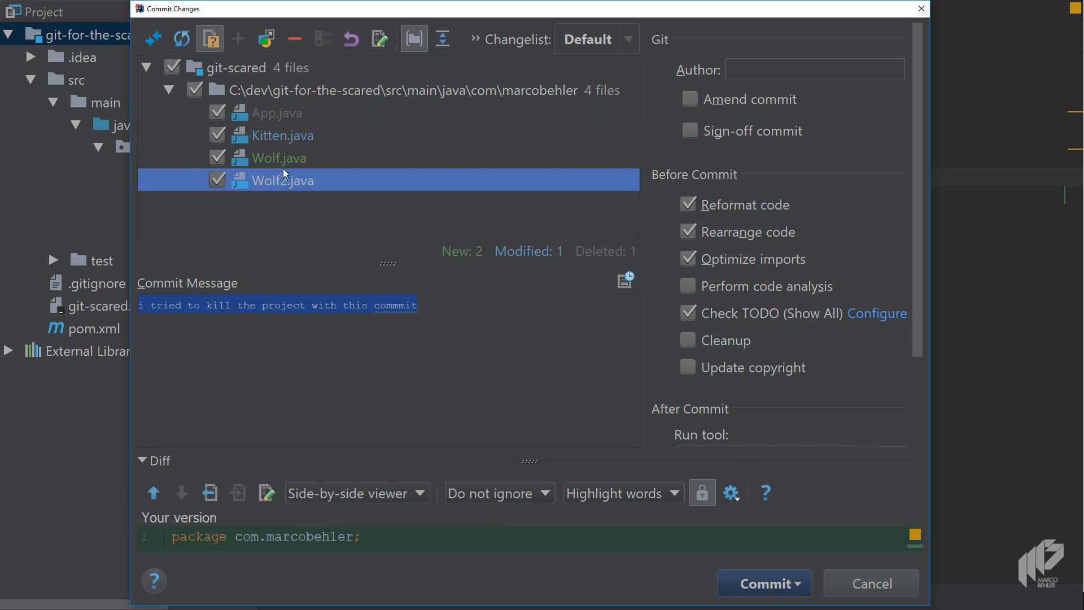
pyautogui.click(281, 135)
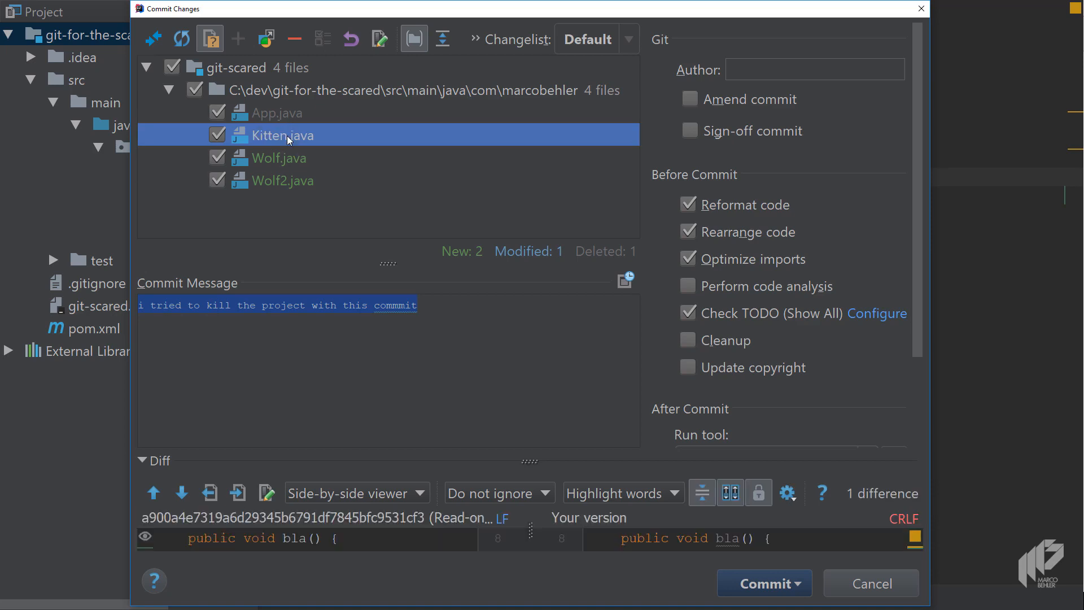
pyautogui.click(277, 113)
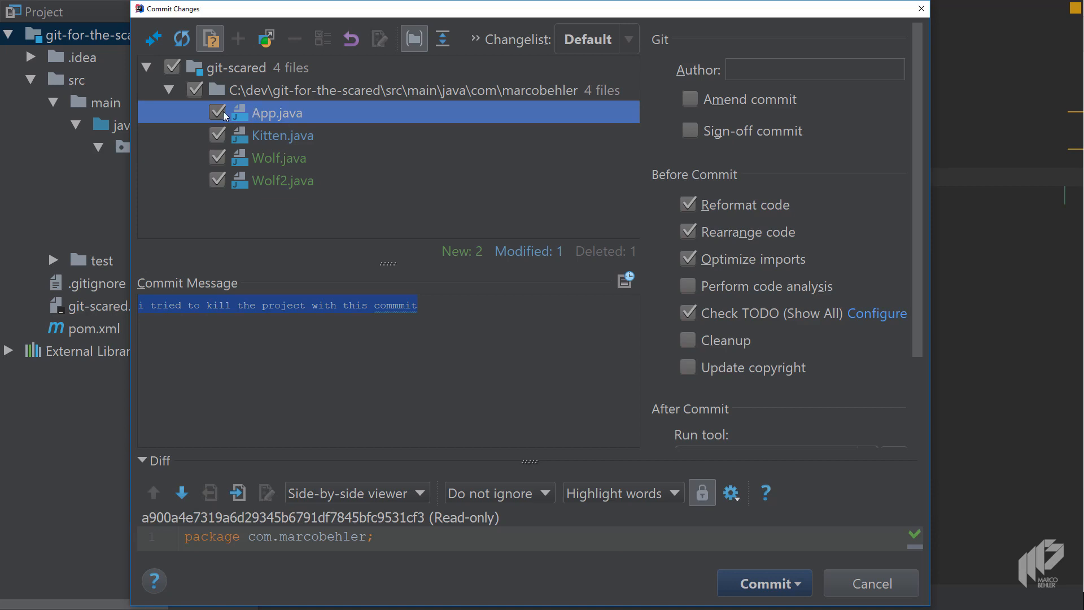
pyautogui.click(217, 111)
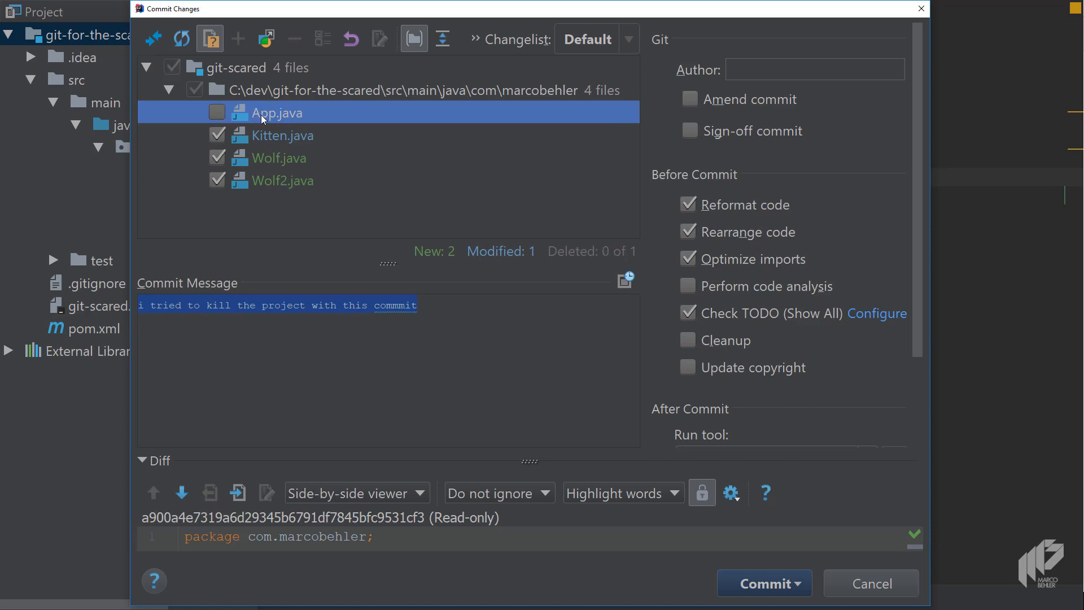
pyautogui.moveTo(223, 163)
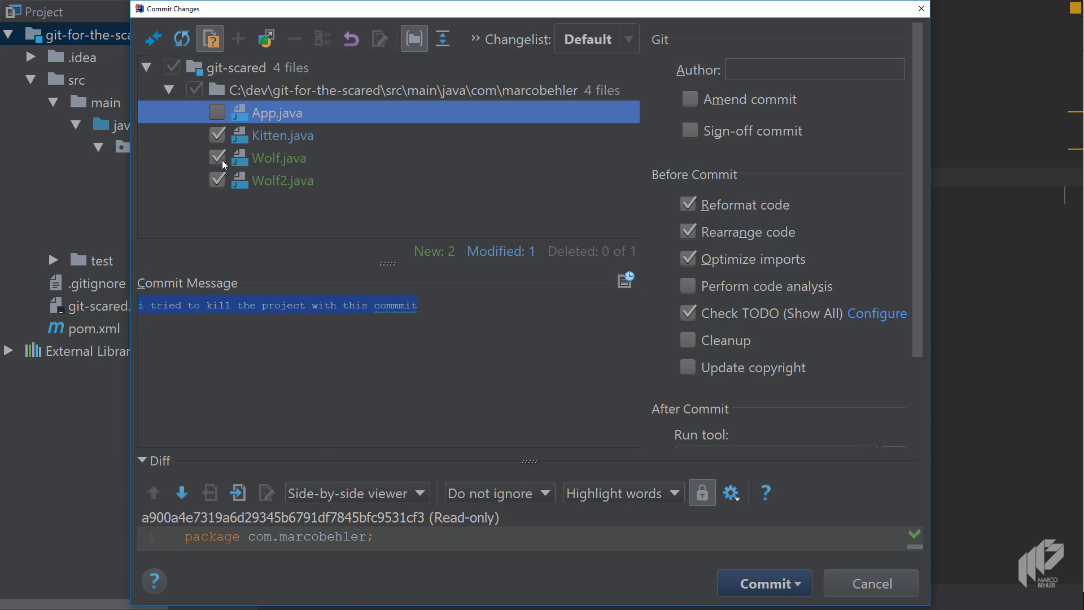
pyautogui.click(280, 135)
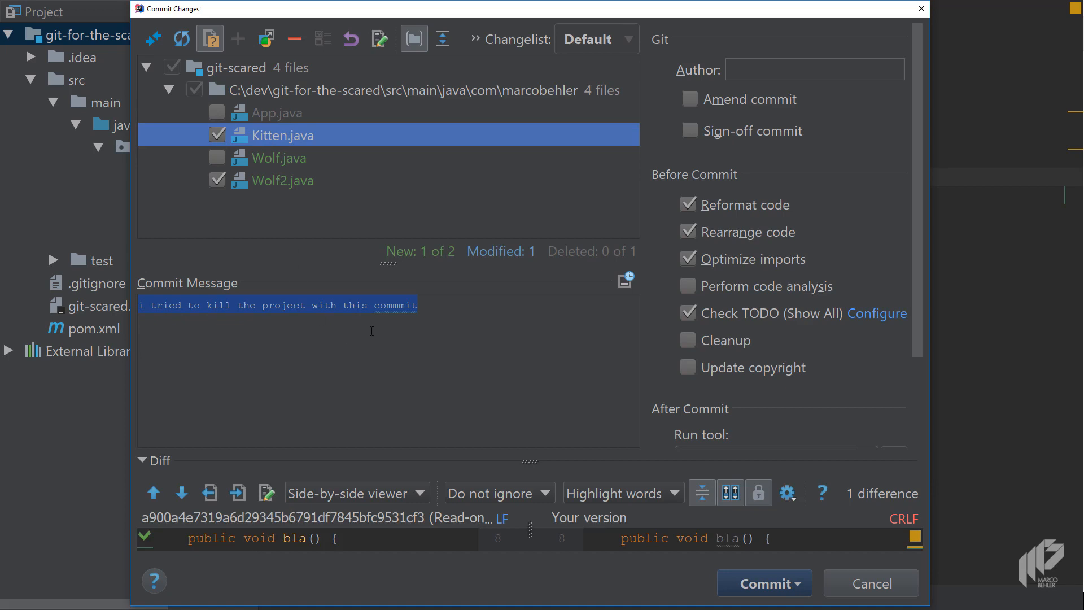
# - Replace the old commit message with 'i am committing something!'
pyautogui.press('Delete')
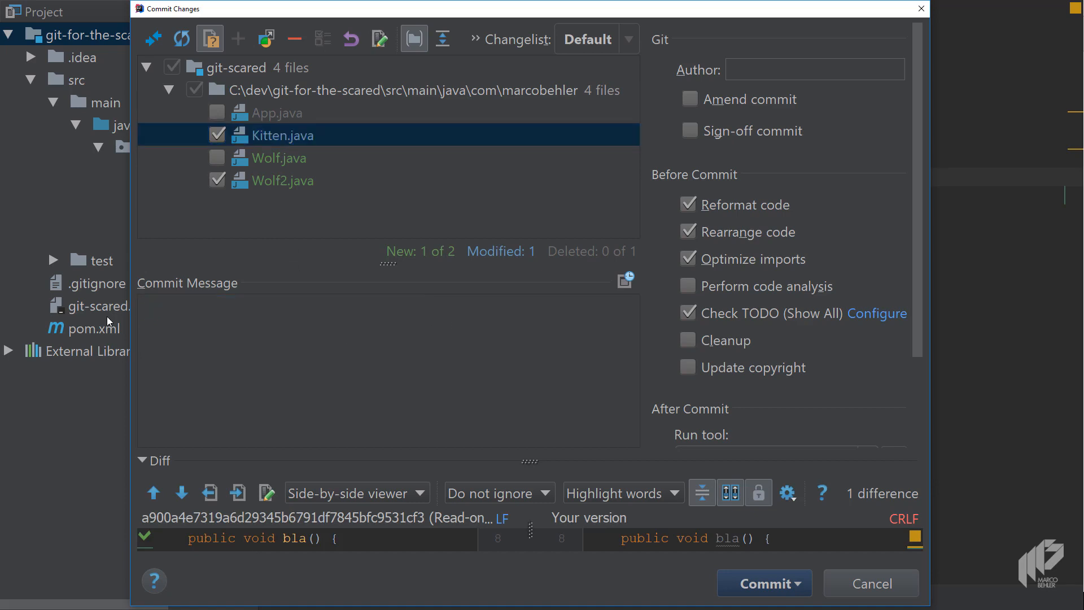
pyautogui.write('i am committing')
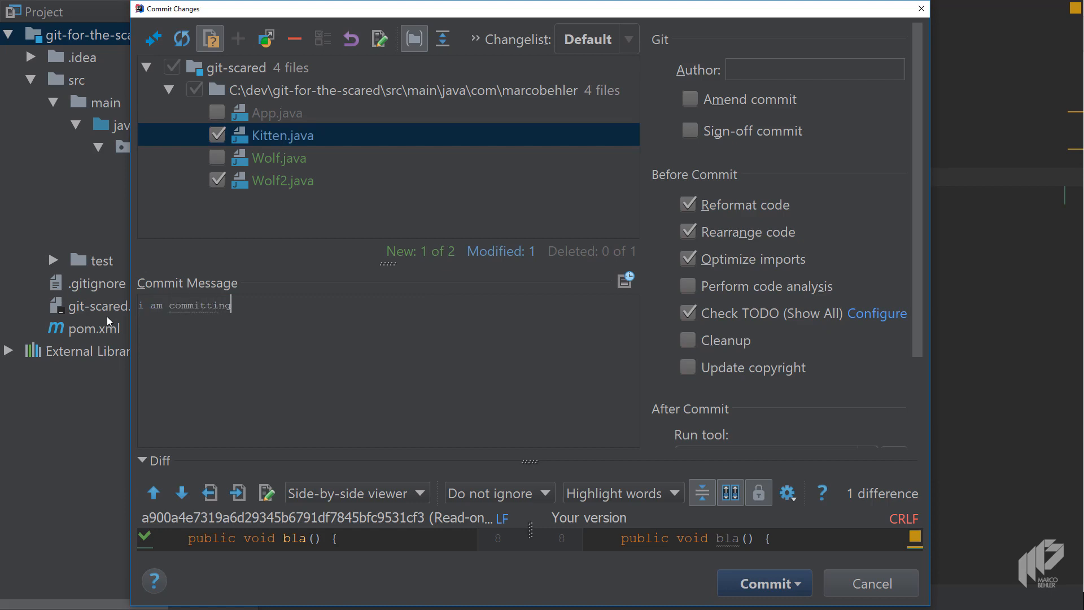
pyautogui.write('something!')
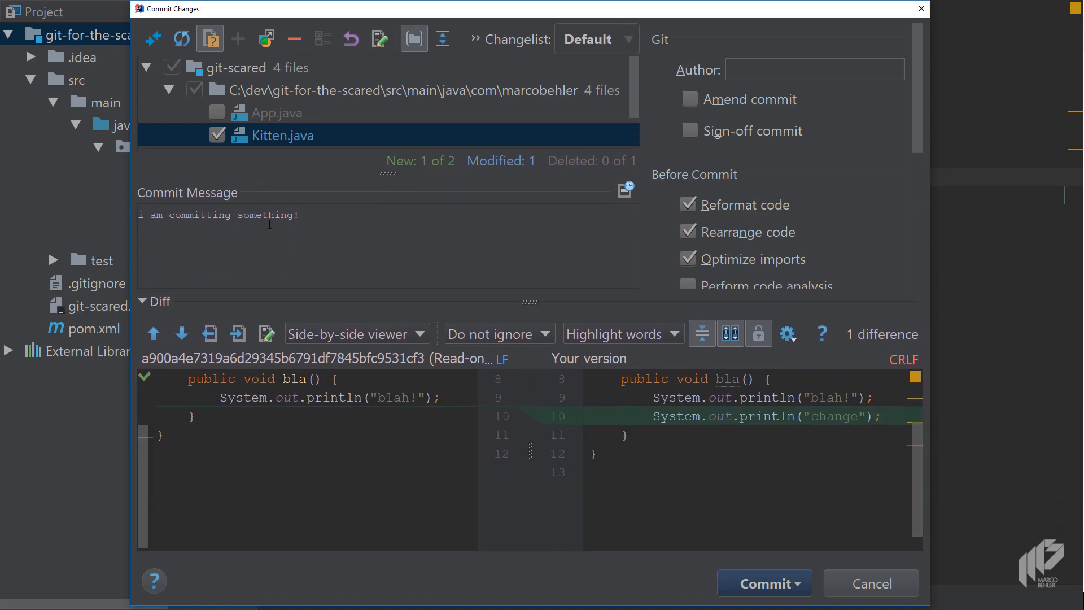
pyautogui.moveTo(276, 194)
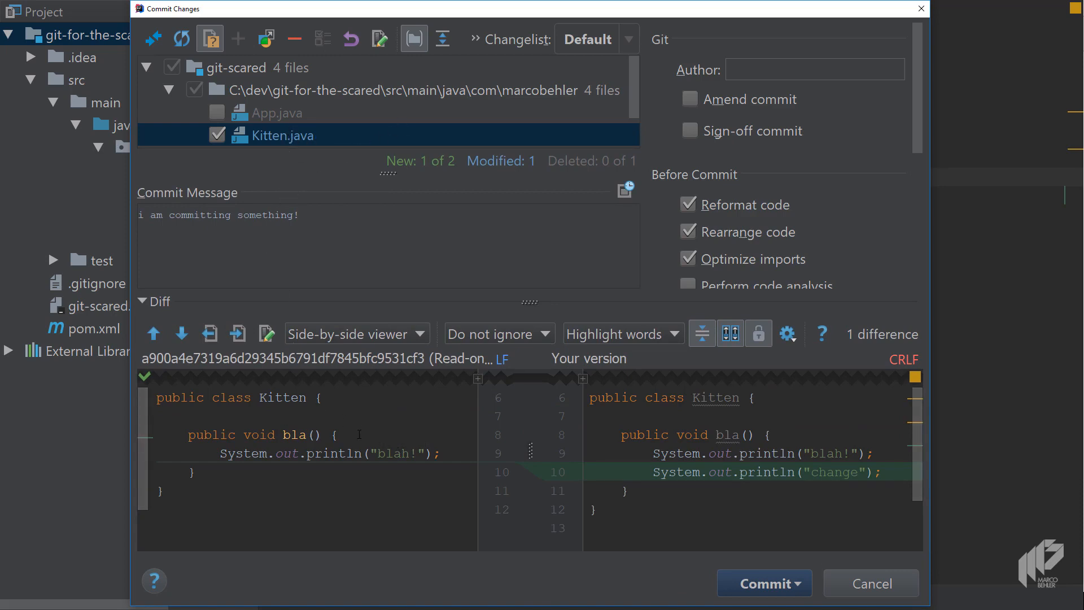
pyautogui.moveTo(321, 120)
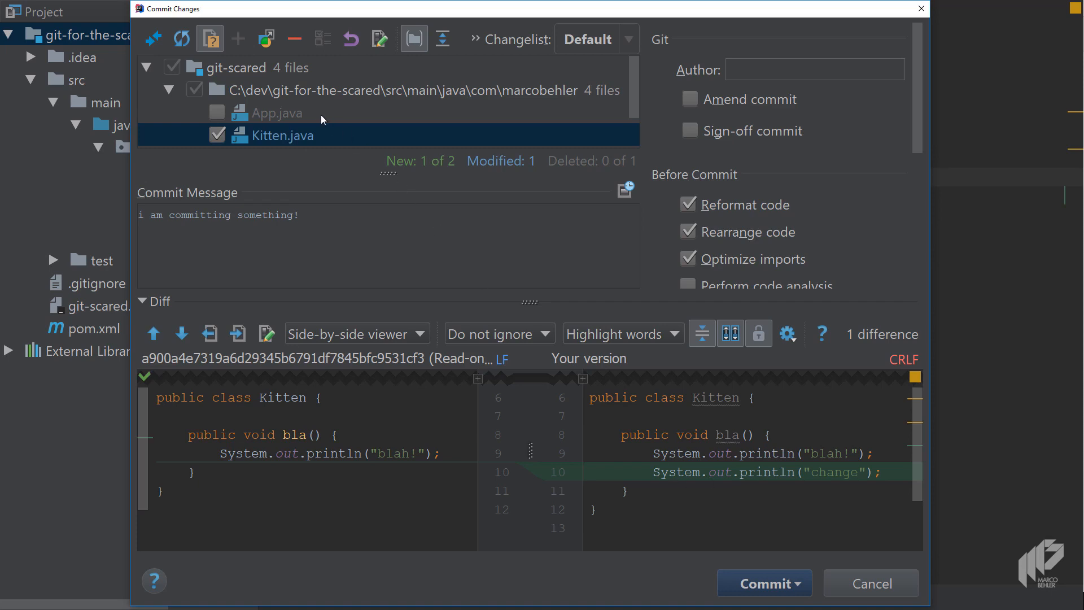
# - Preview Wolf.java's diff, then bring up Kitten.java's changes in their own window
pyautogui.click(279, 113)
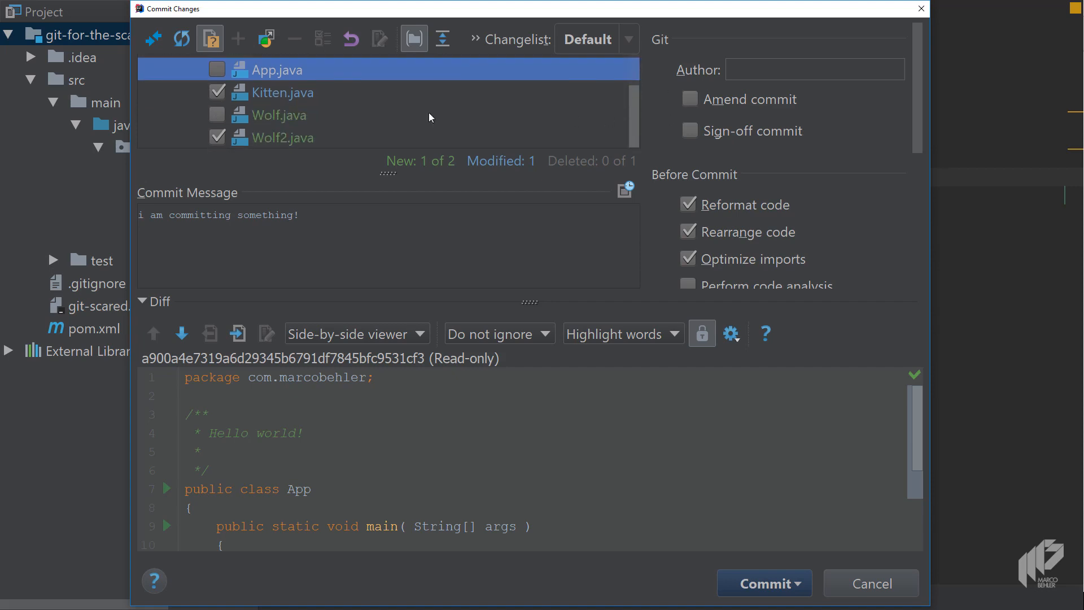
pyautogui.click(281, 114)
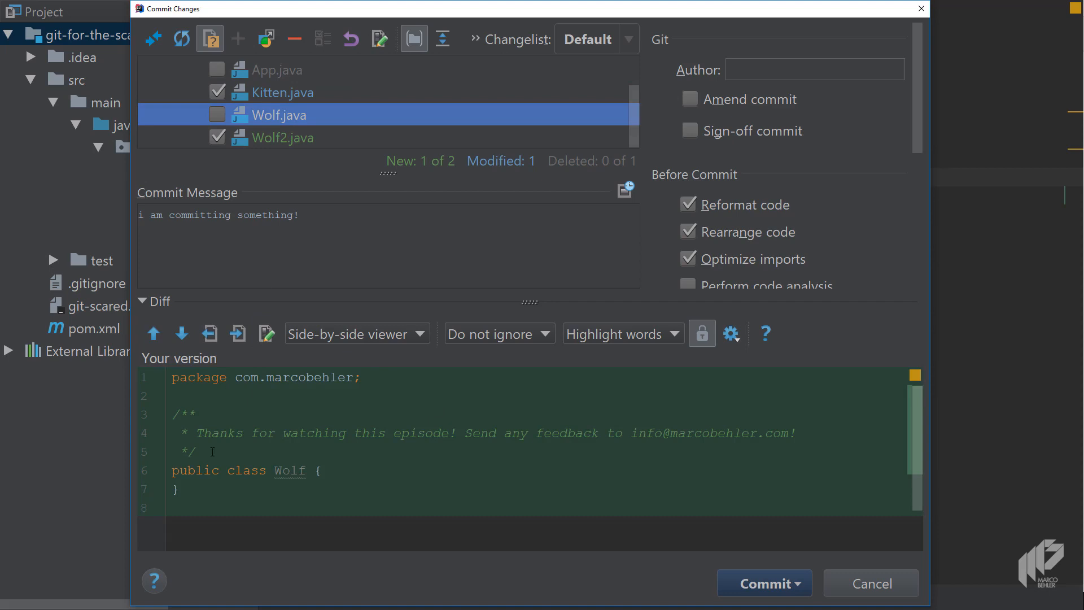
pyautogui.moveTo(315, 495)
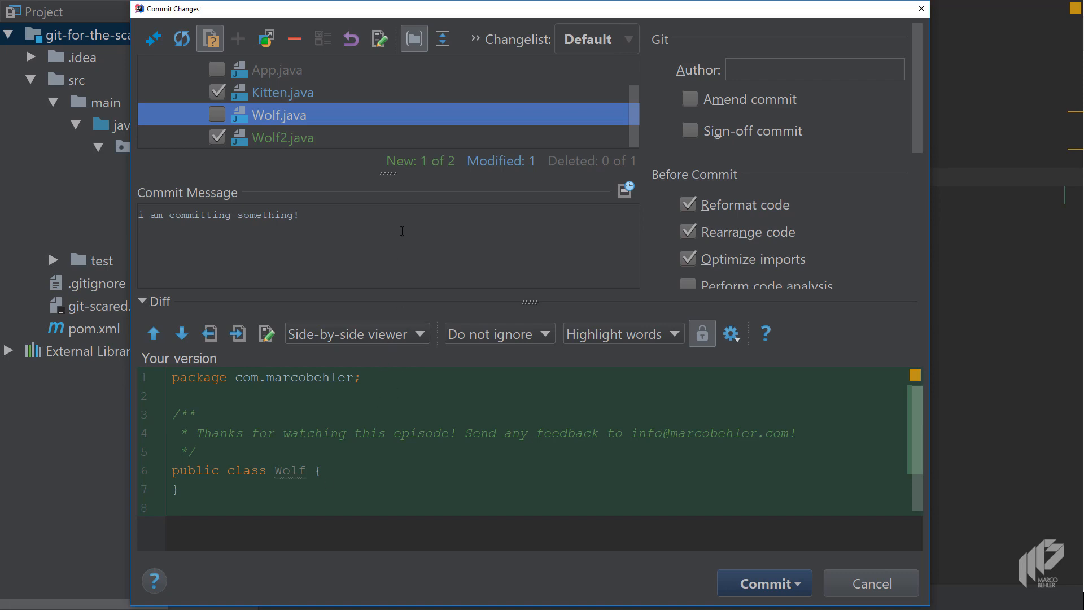
pyautogui.moveTo(344, 146)
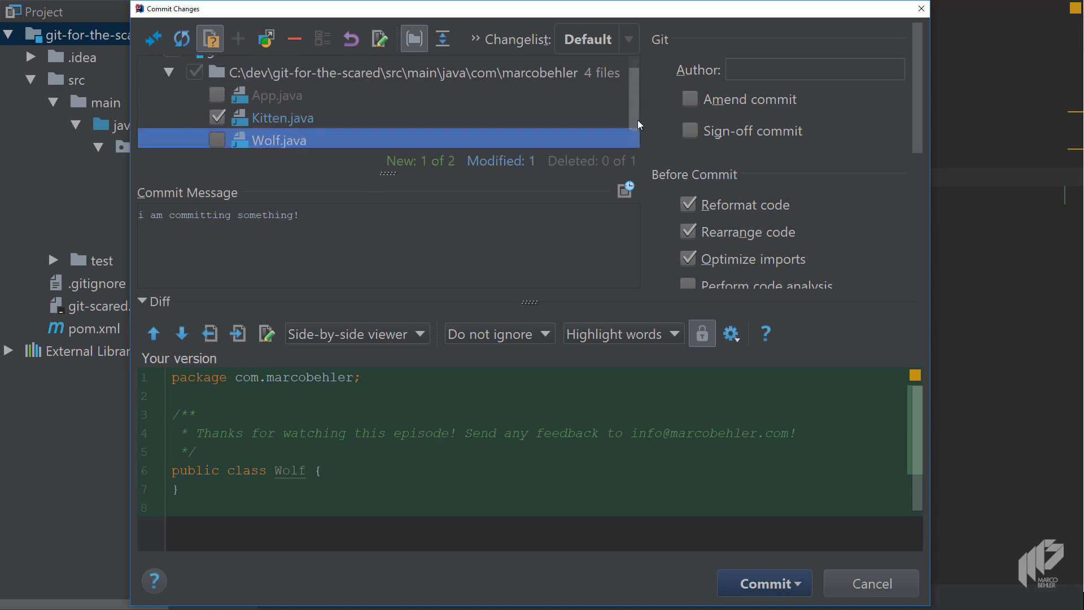
pyautogui.click(282, 105)
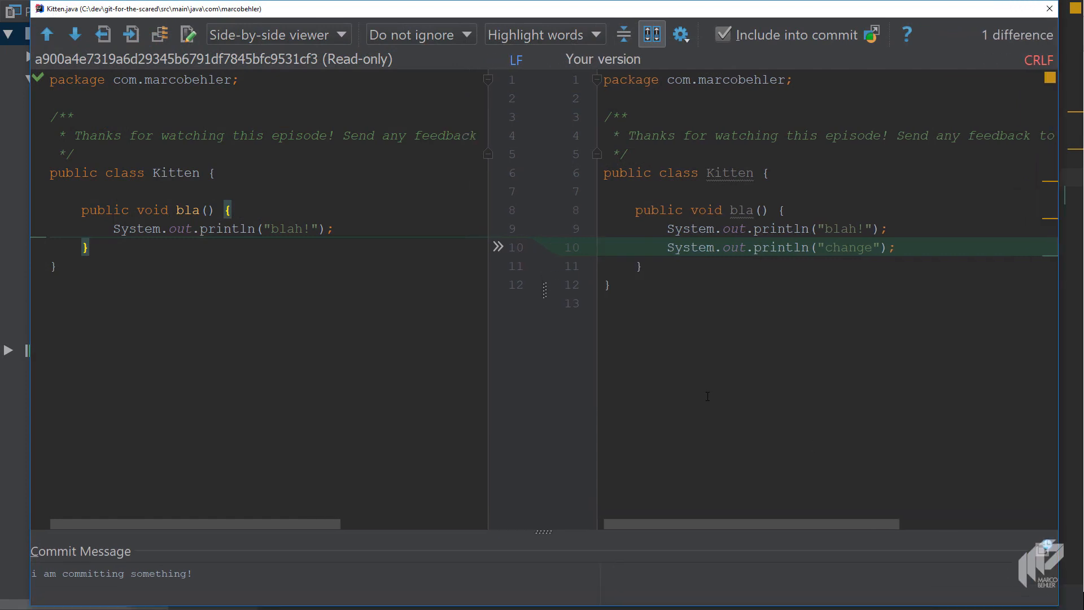
pyautogui.moveTo(694, 294)
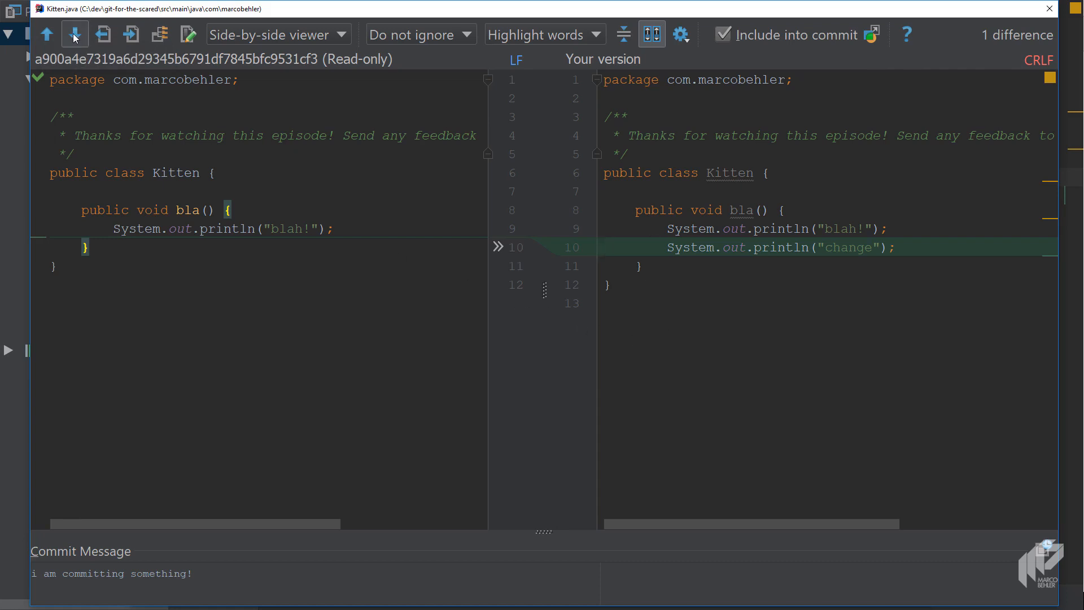
pyautogui.moveTo(75, 34)
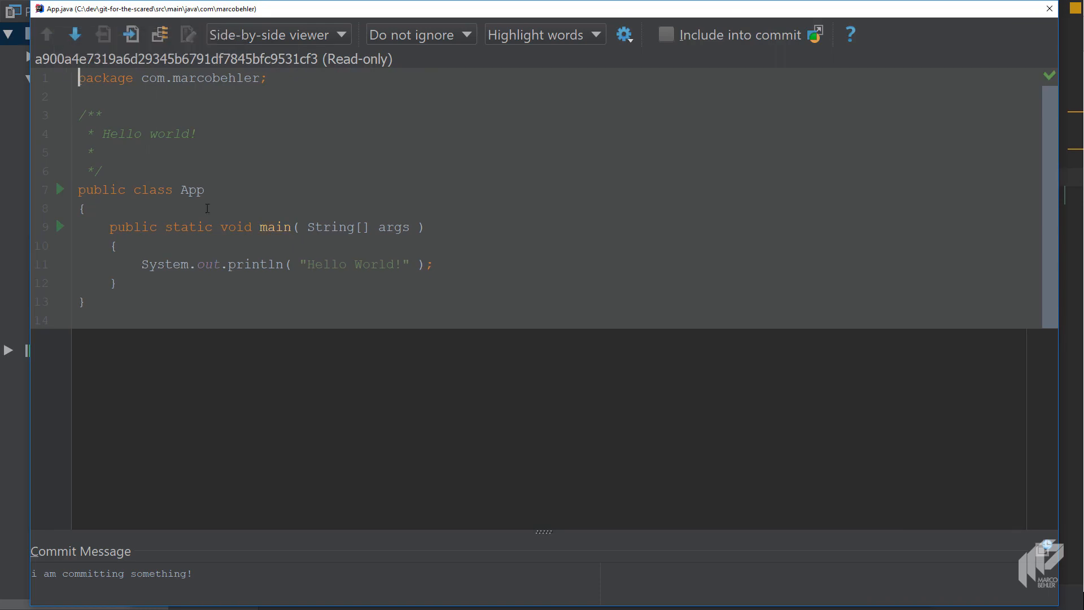
pyautogui.moveTo(210, 193)
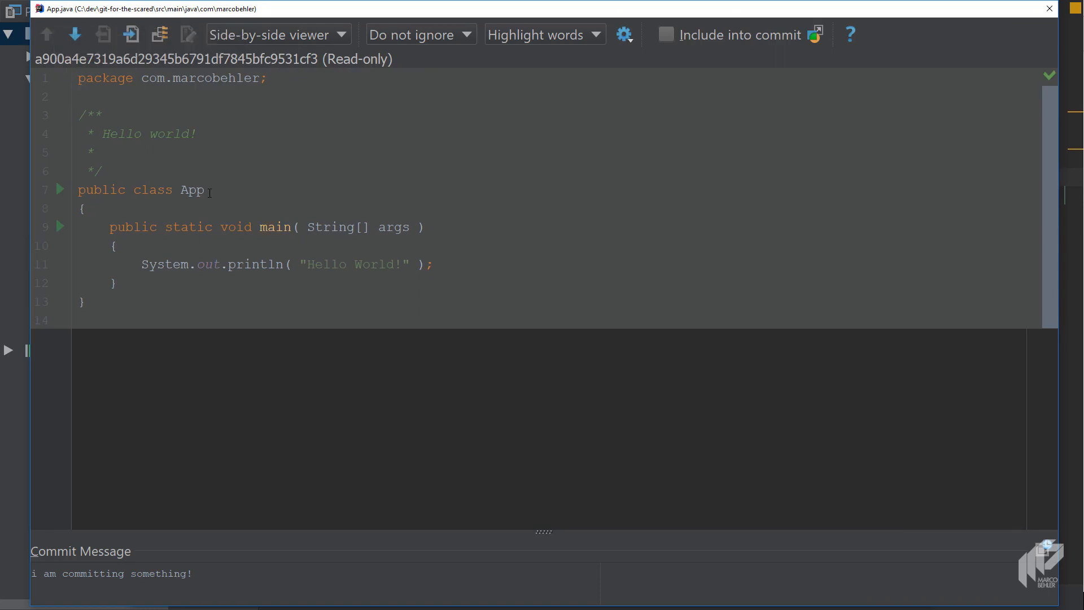
pyautogui.moveTo(404, 188)
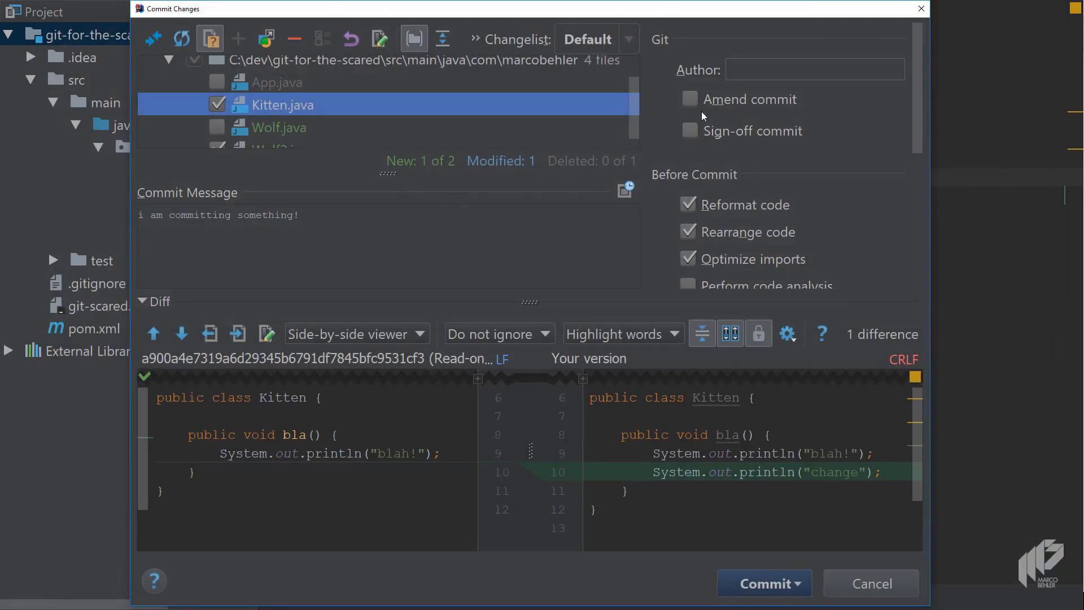
# - Switch off Perform code analysis in the Before Commit options and cancel the commit
pyautogui.scroll(-3)
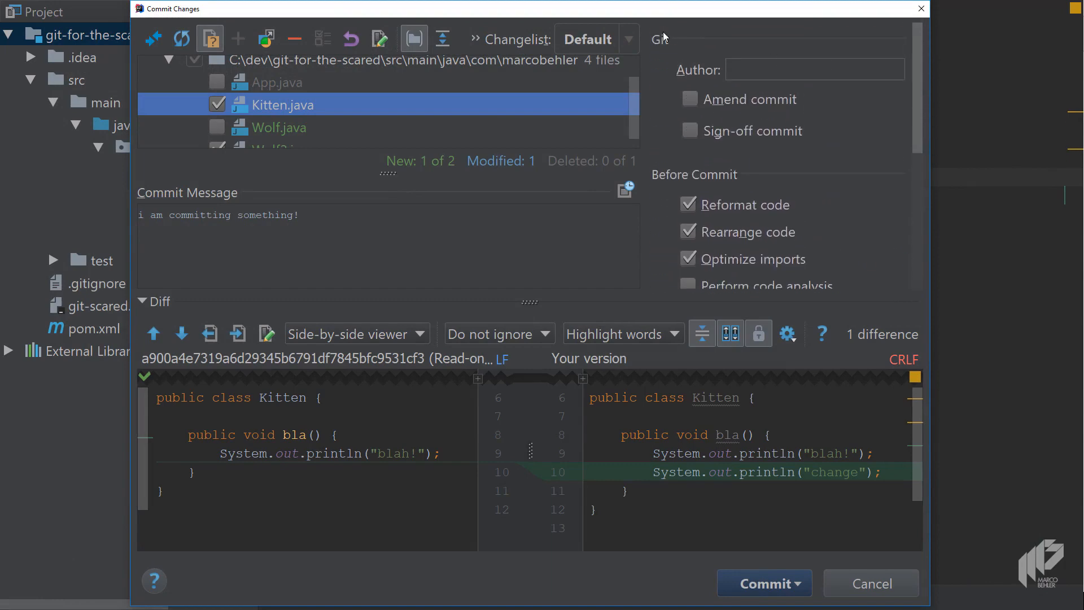
pyautogui.scroll(-3)
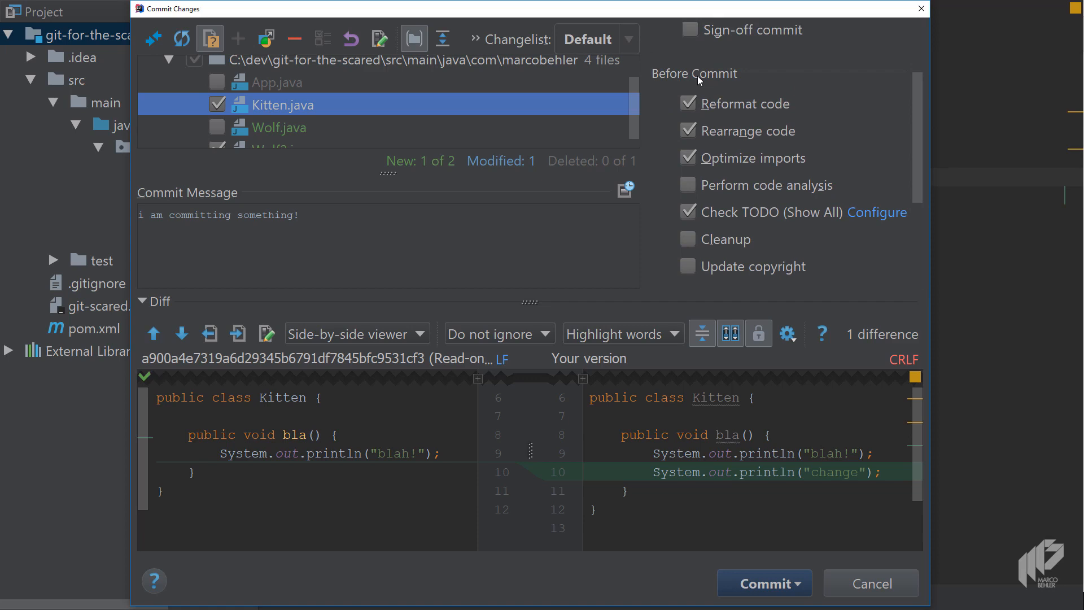
pyautogui.moveTo(723, 83)
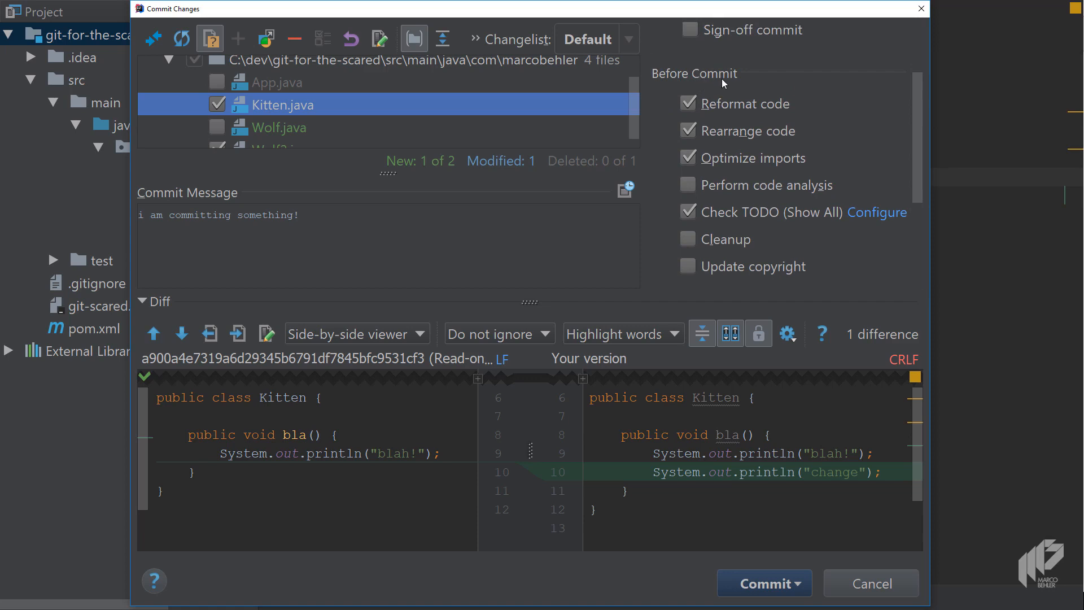
pyautogui.moveTo(918, 155)
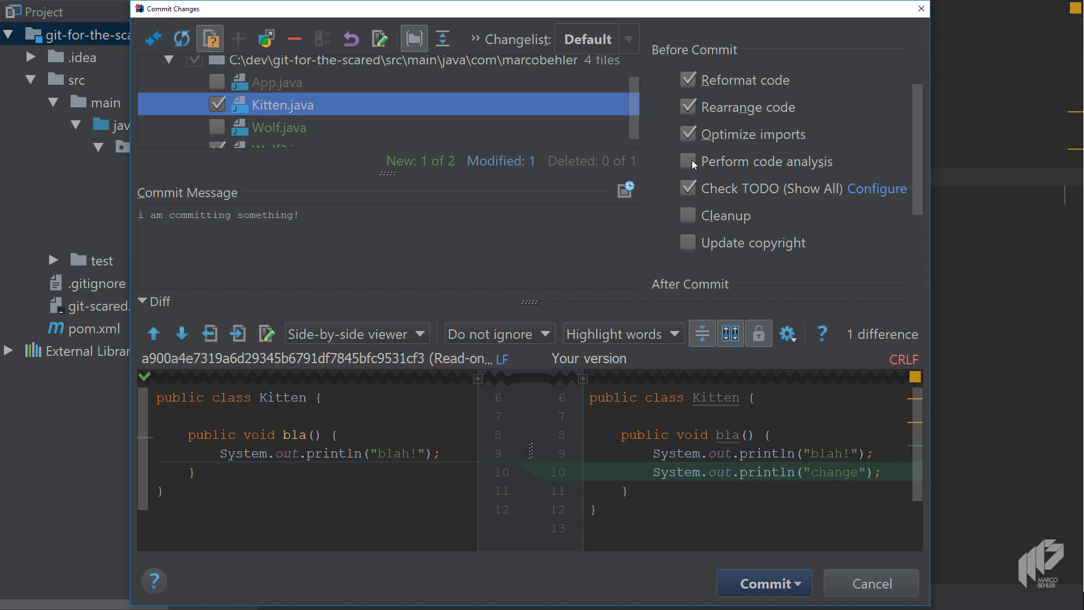
pyautogui.click(687, 161)
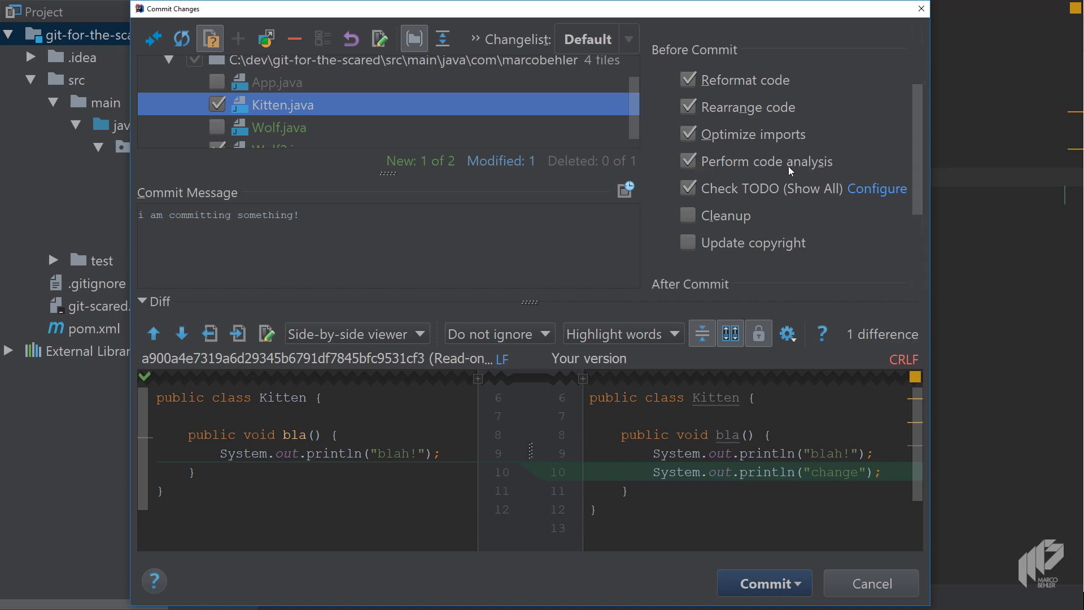
pyautogui.moveTo(737, 190)
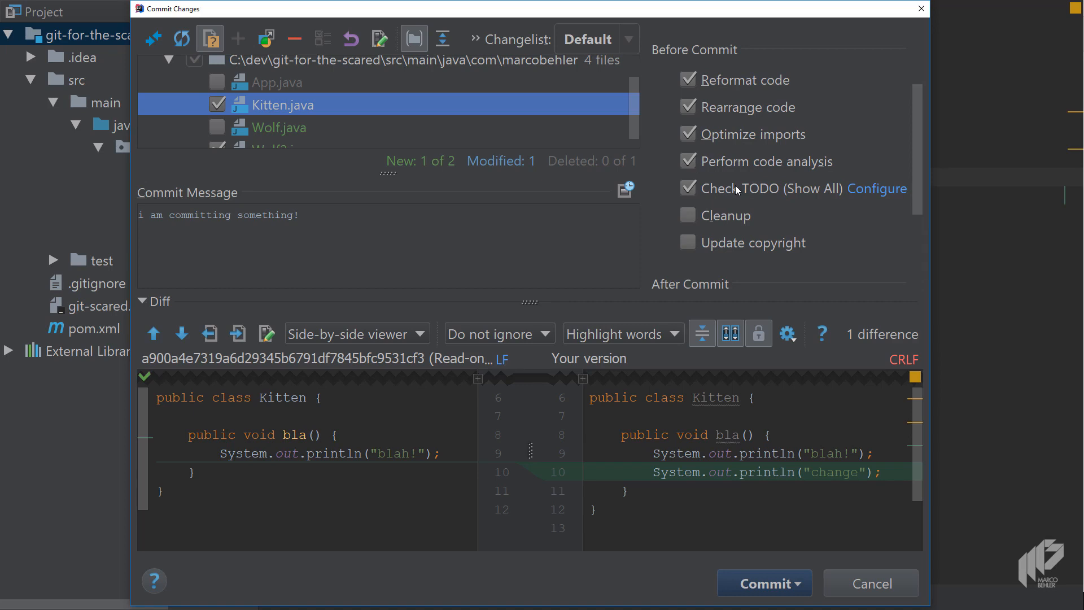
pyautogui.moveTo(583, 157)
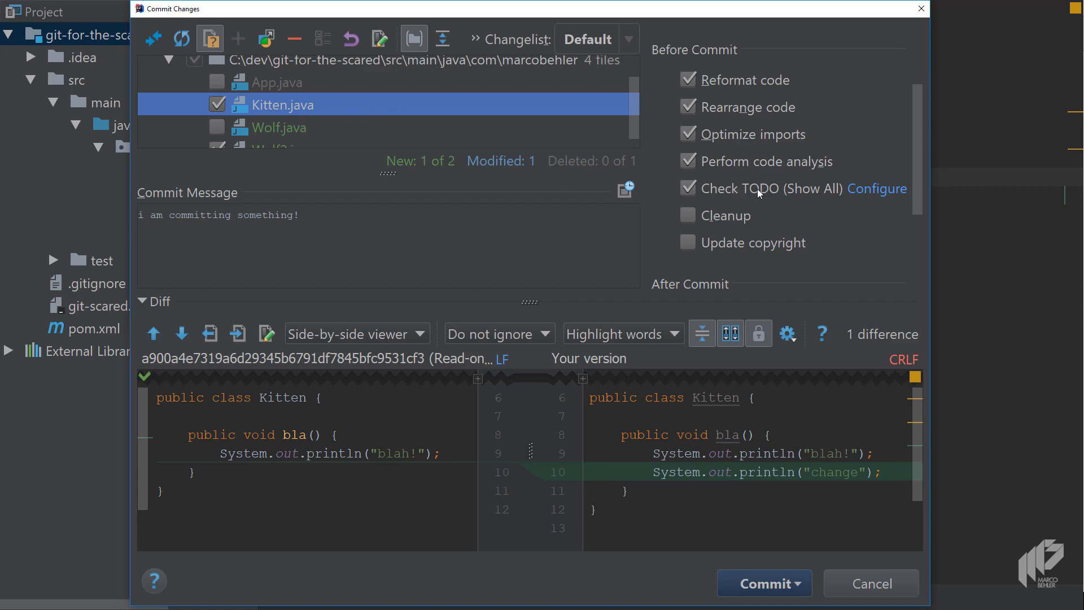
pyautogui.moveTo(755, 193)
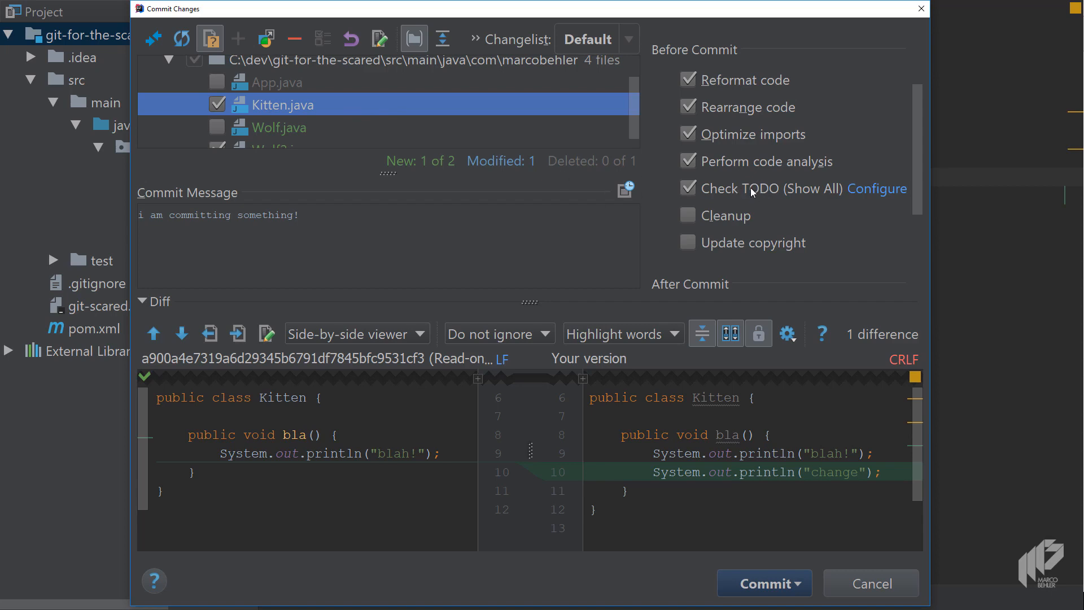
pyautogui.moveTo(759, 196)
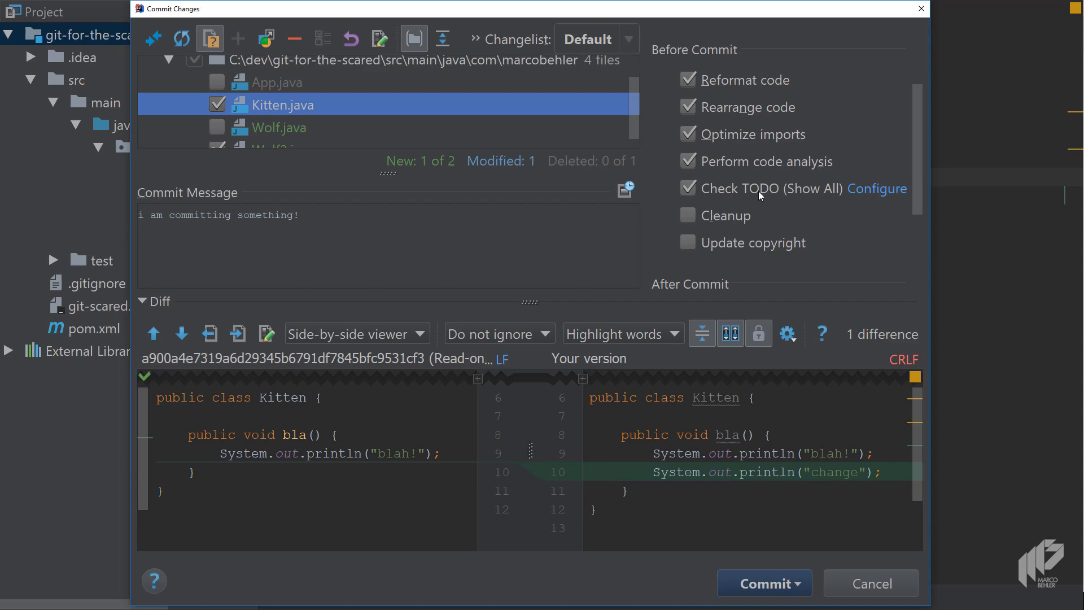
pyautogui.moveTo(761, 193)
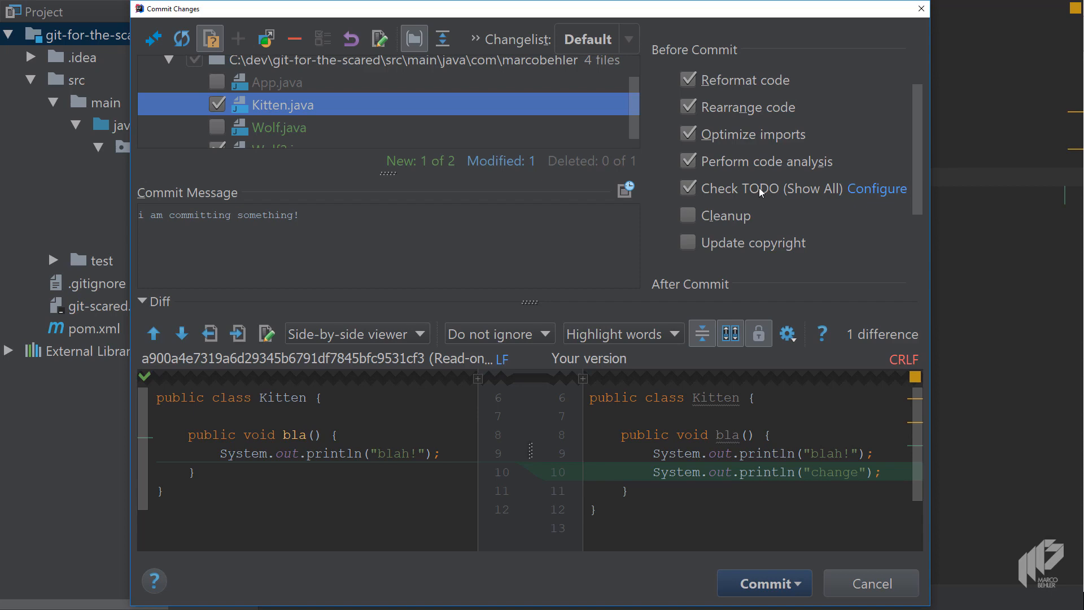
pyautogui.moveTo(760, 166)
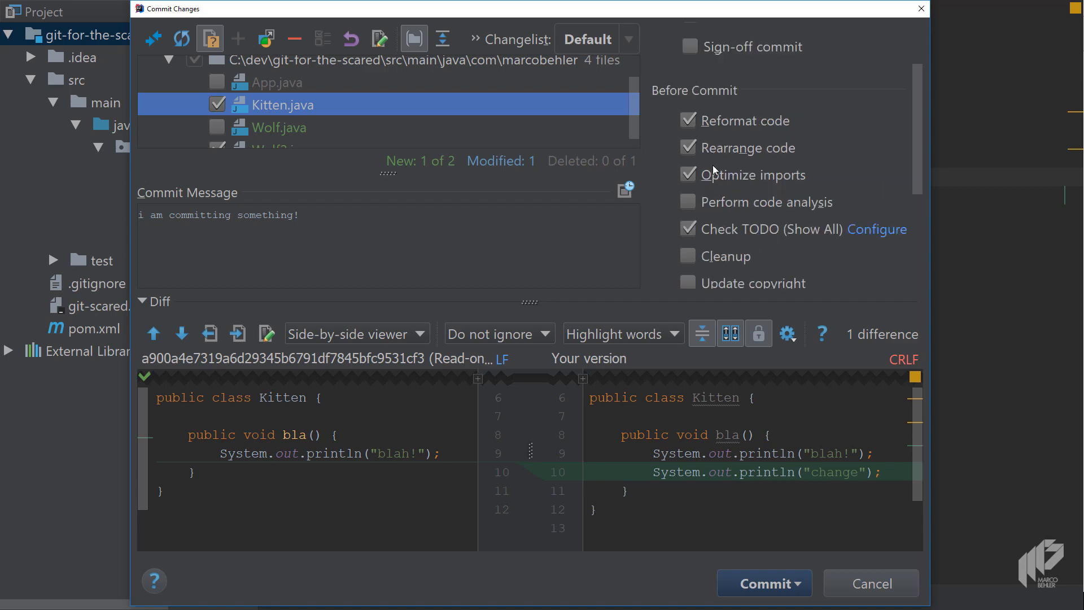
pyautogui.moveTo(699, 114)
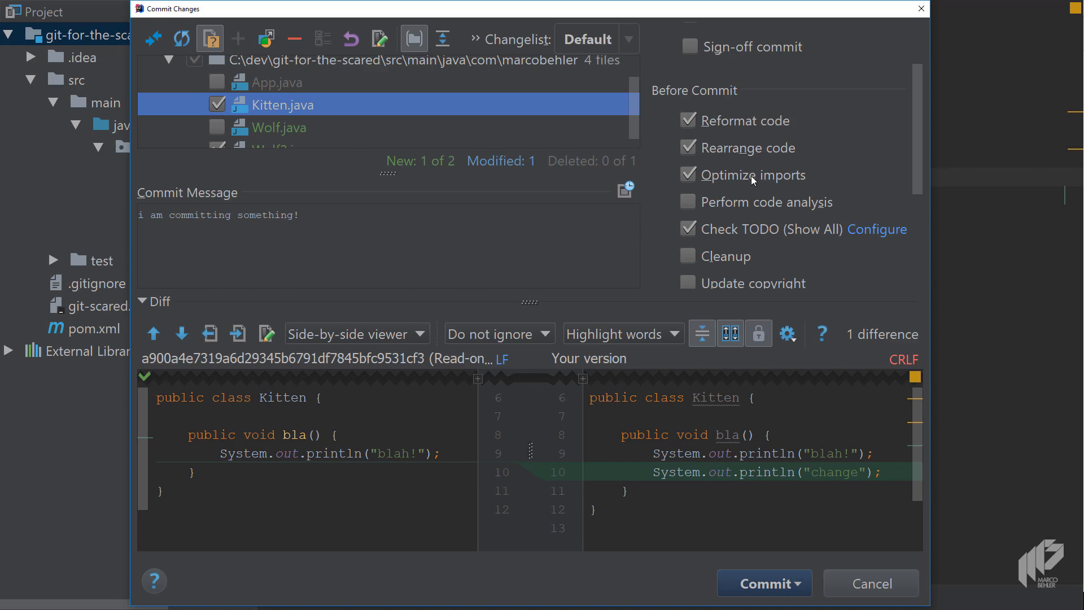
pyautogui.moveTo(752, 179)
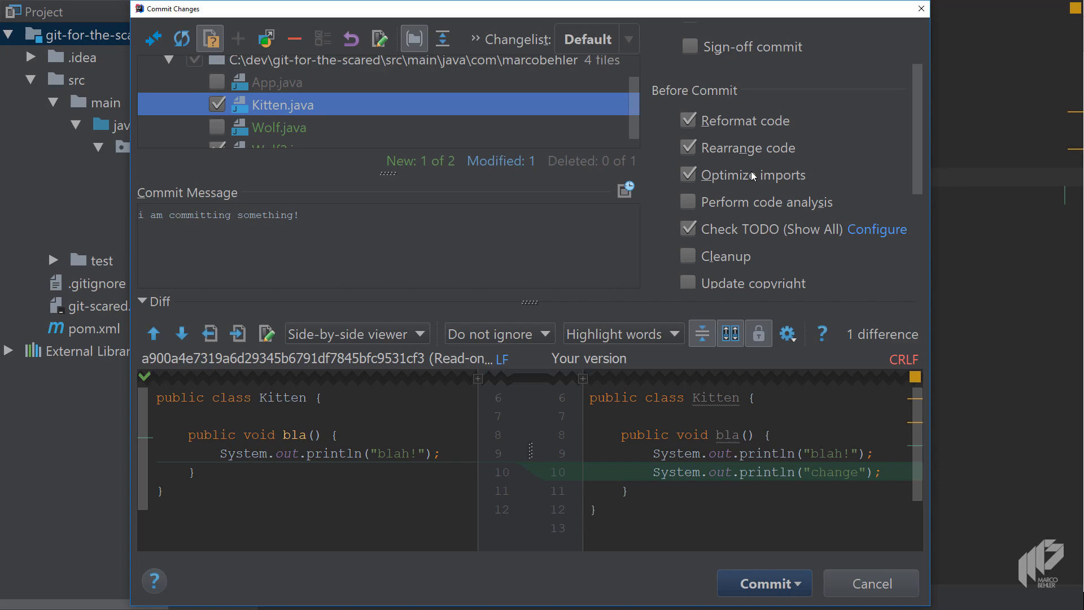
pyautogui.press('Escape')
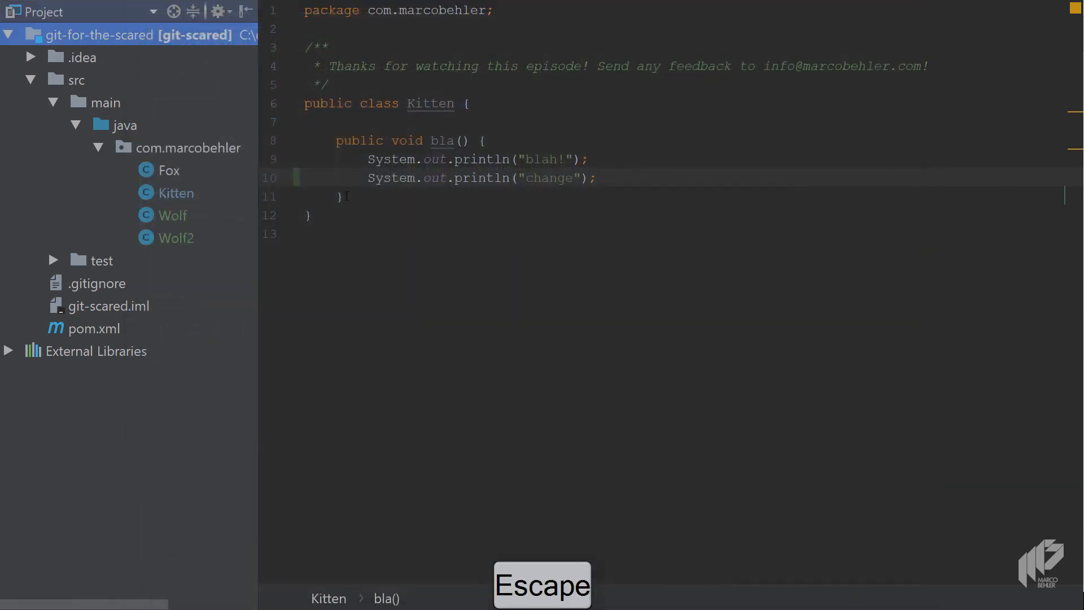
# - In Wolf, add a private String name field and generate getters and setters for name and age
pyautogui.click(175, 215)
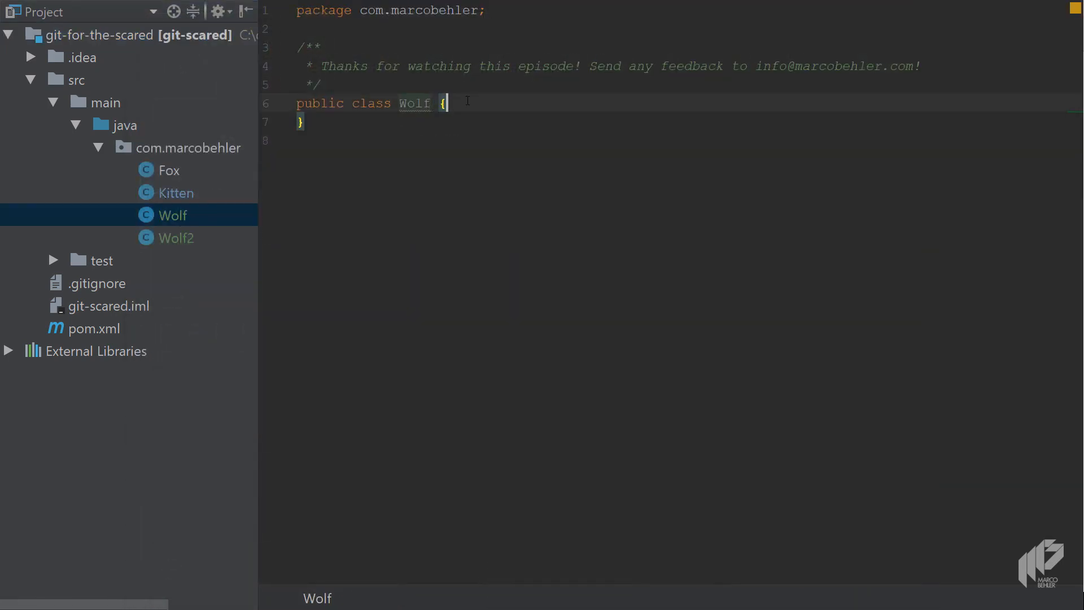
pyautogui.write('private String name;')
pyautogui.write('private int age;')
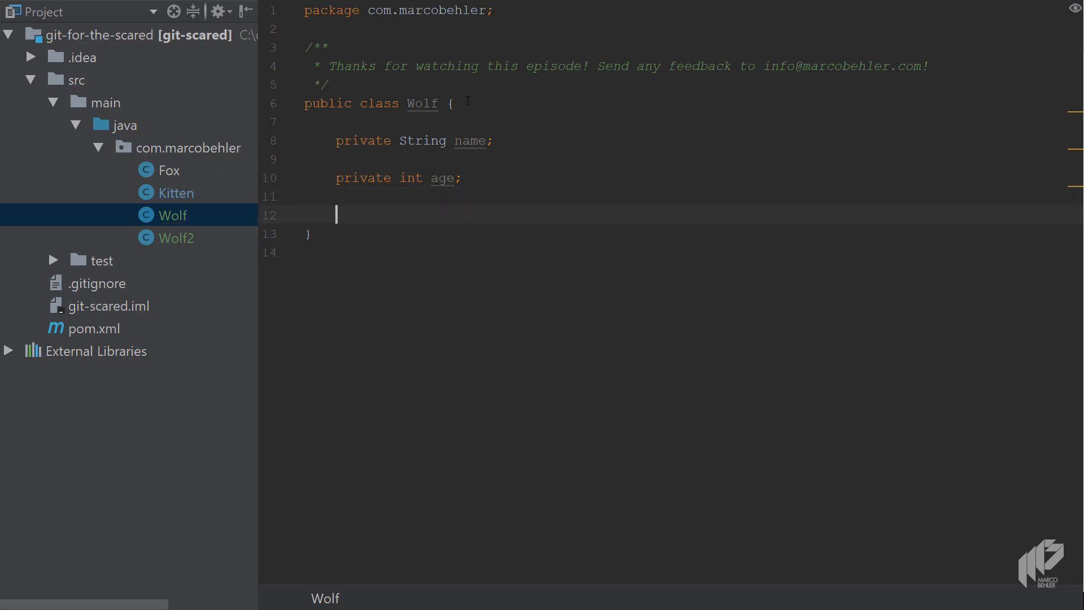
pyautogui.press('Alt+Insert')
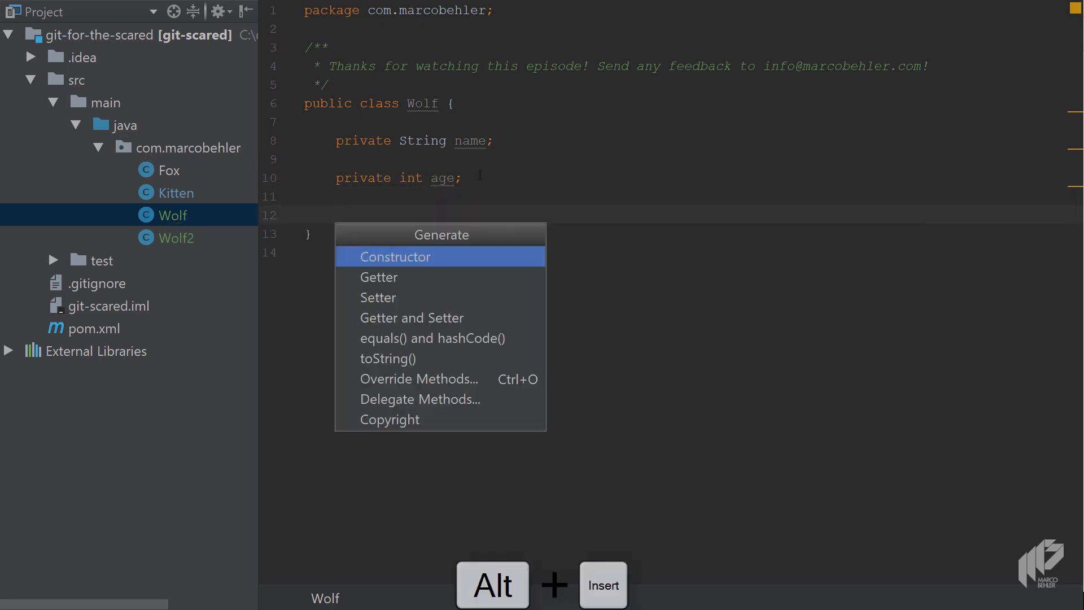
pyautogui.click(412, 317)
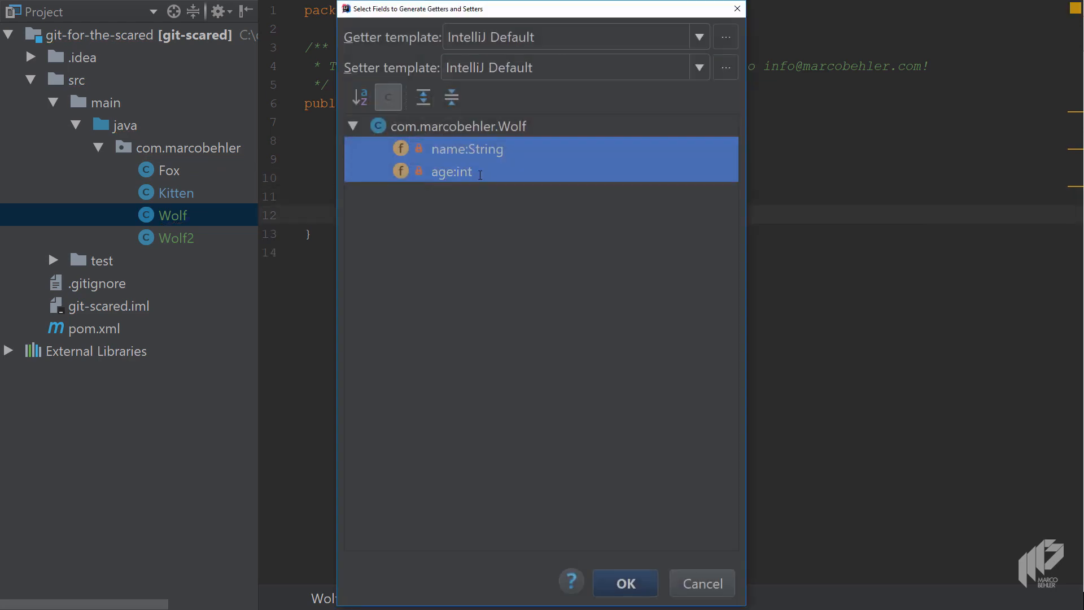
pyautogui.click(623, 583)
pyautogui.write('private')
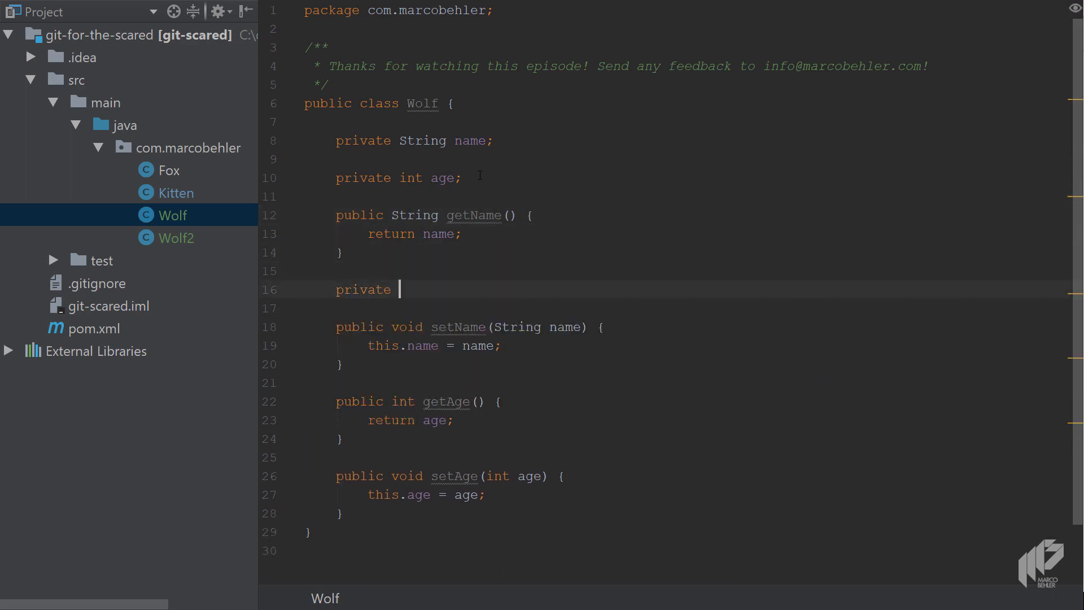
# - Add a static final int ID = 1 constant and unindent the setAge method
pyautogui.write('static final i')
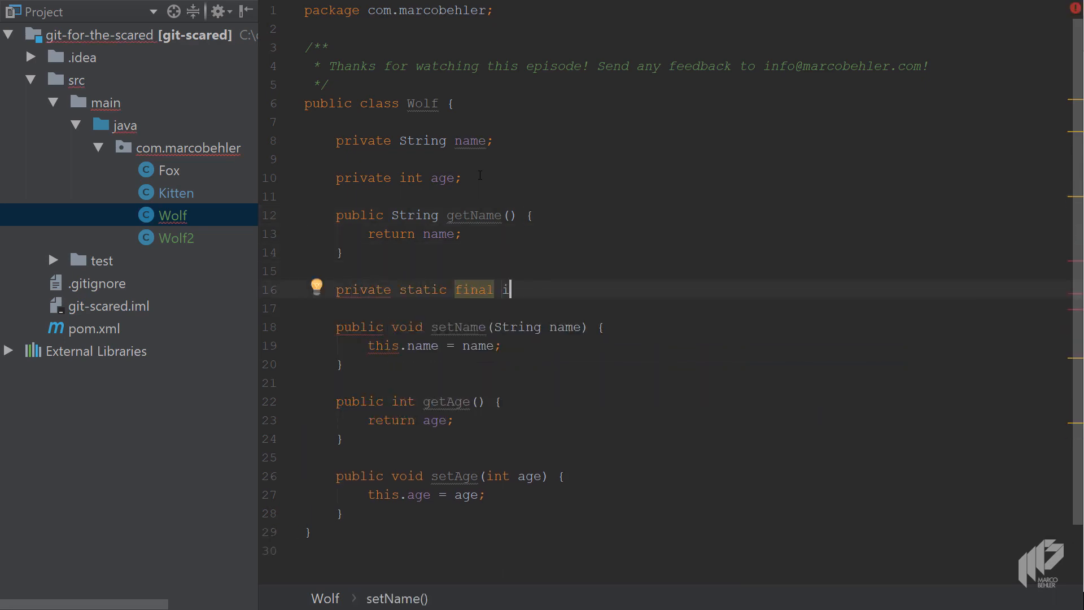
pyautogui.write('nt ID = 1;')
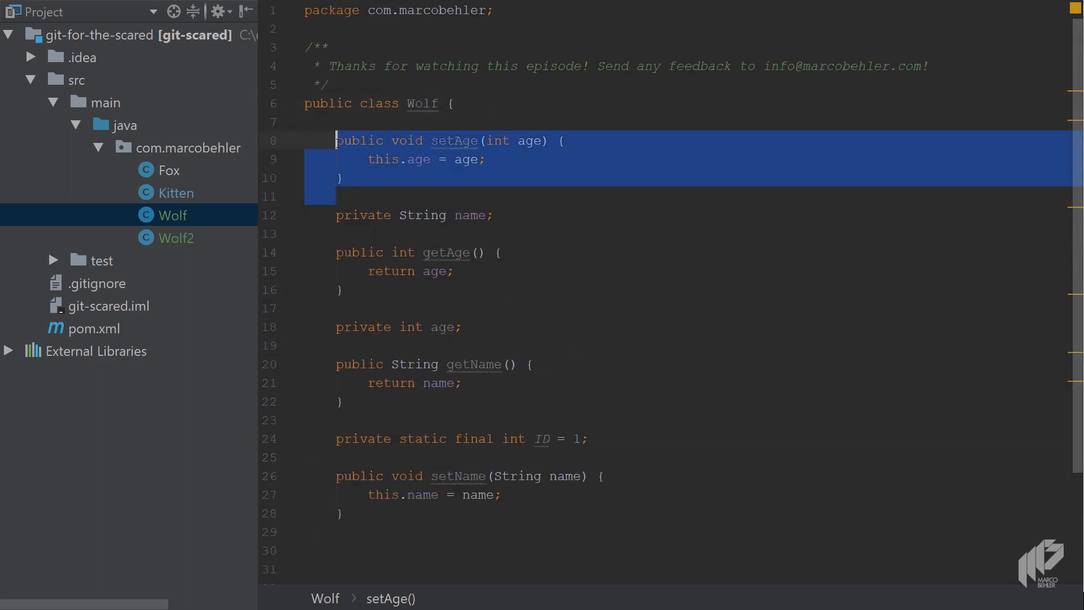
pyautogui.press('shift+tab')
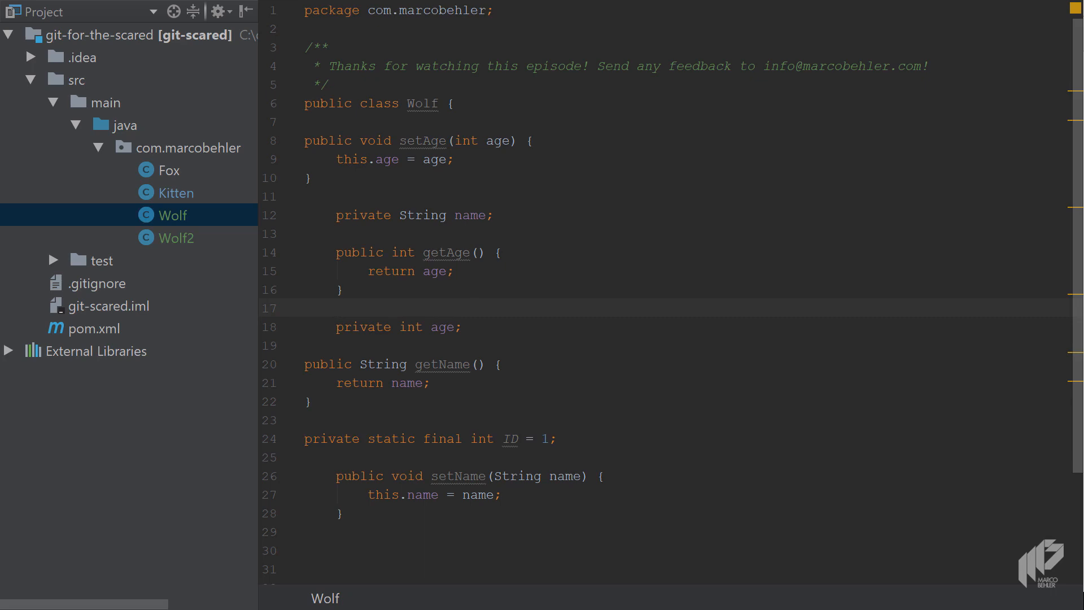
# - Type an unused import java.lang.Exception; below the package statement
pyautogui.write('i')
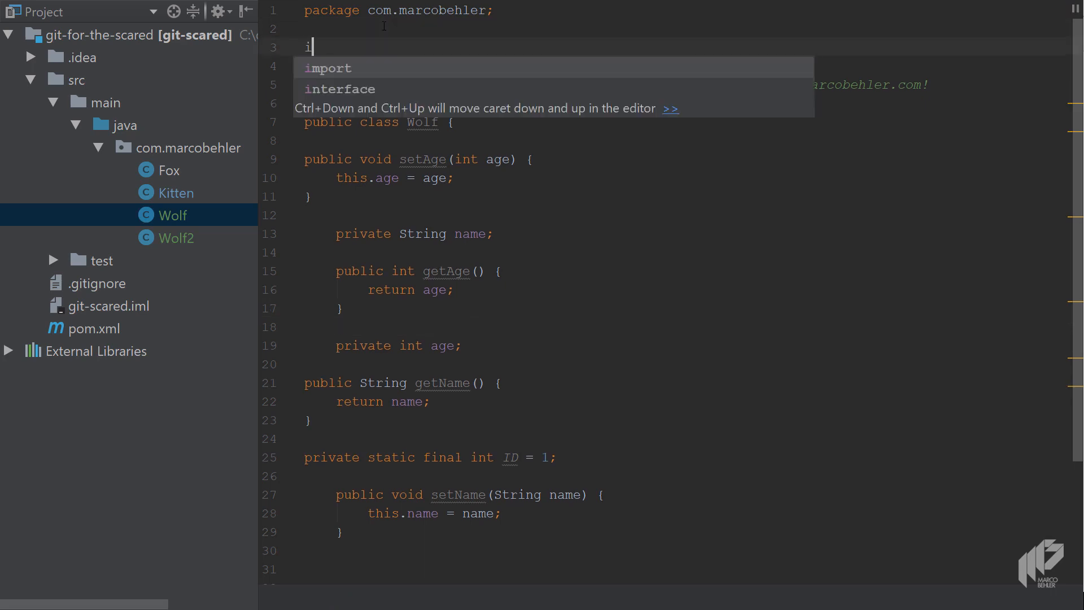
pyautogui.write('mport jav')
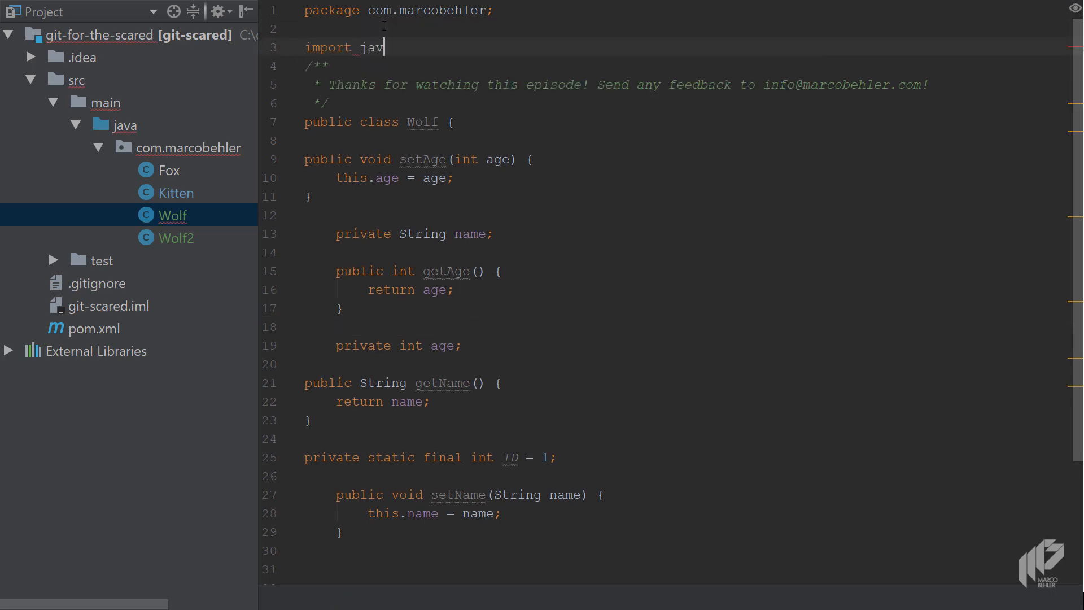
pyautogui.write('a.la')
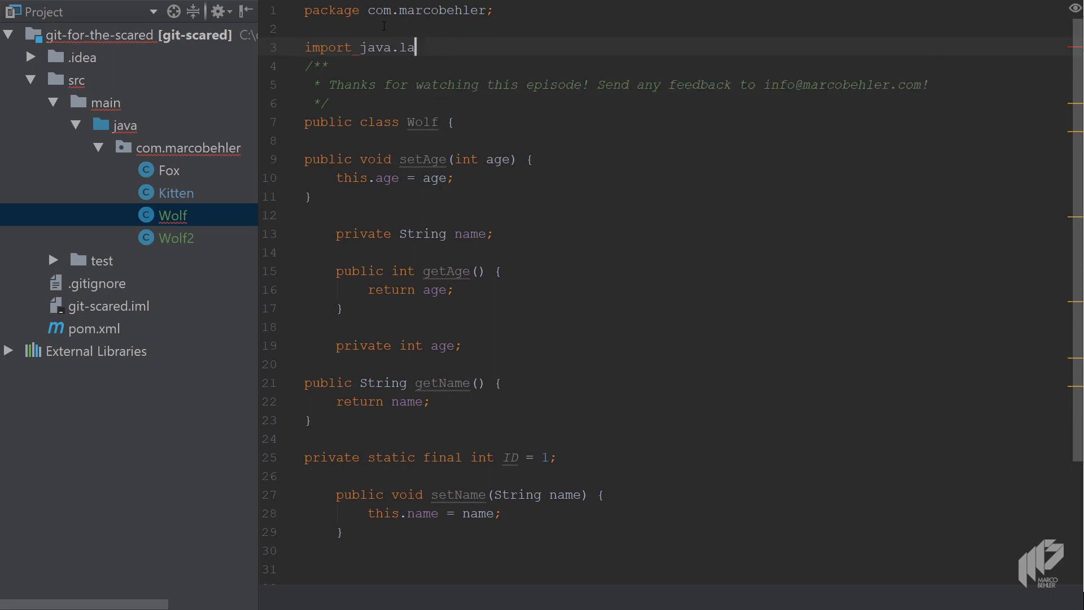
pyautogui.write('ng.Exception;')
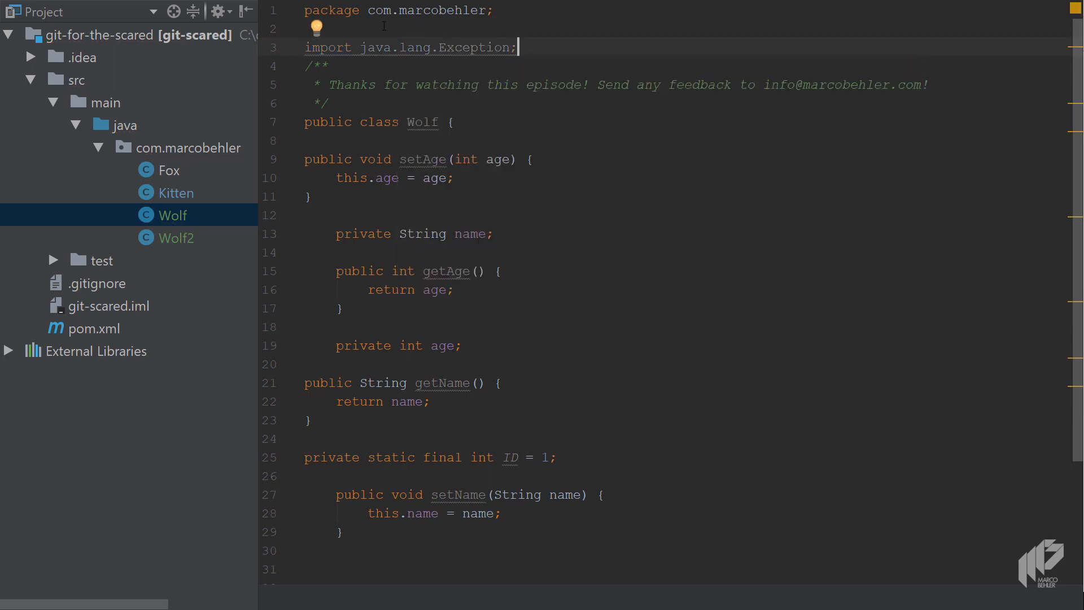
pyautogui.moveTo(412, 47)
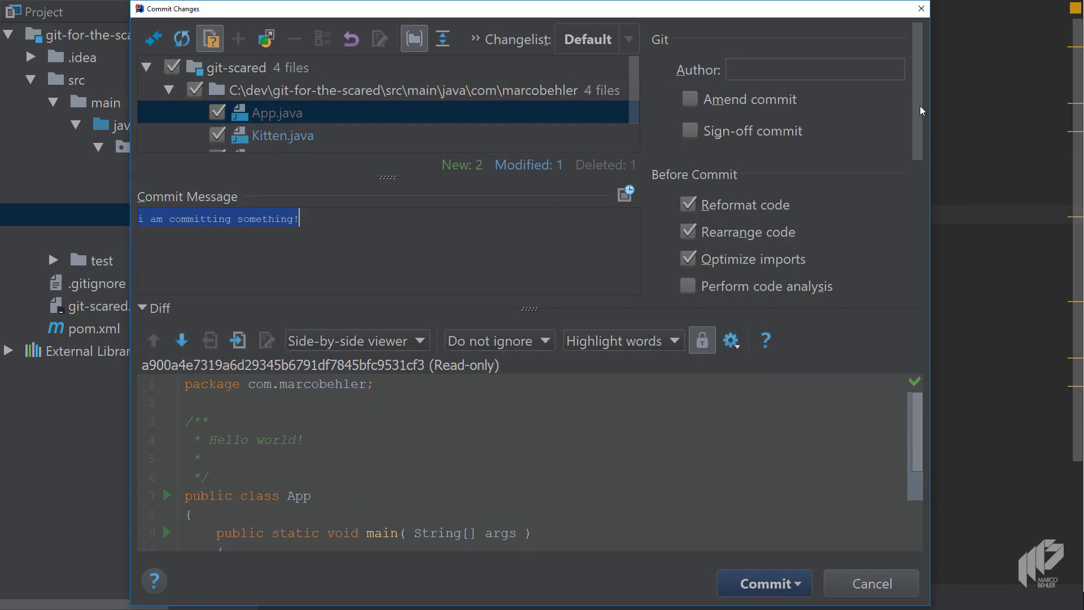
# - Commit locally with Reformat code, Rearrange code and Optimize imports enabled, without pushing
pyautogui.scroll(-3)
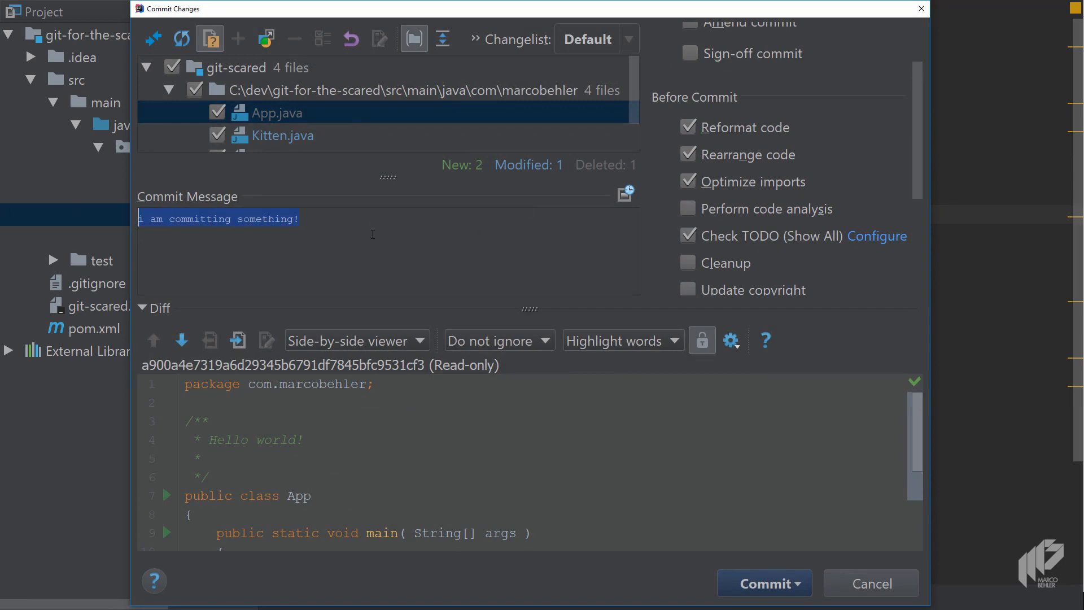
pyautogui.click(798, 583)
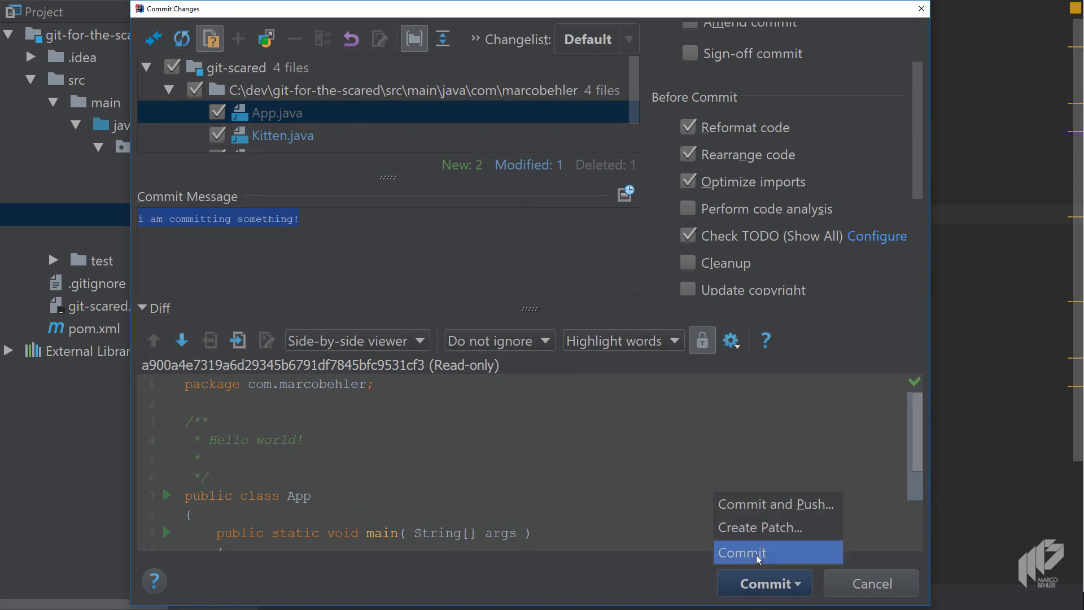
pyautogui.moveTo(760, 527)
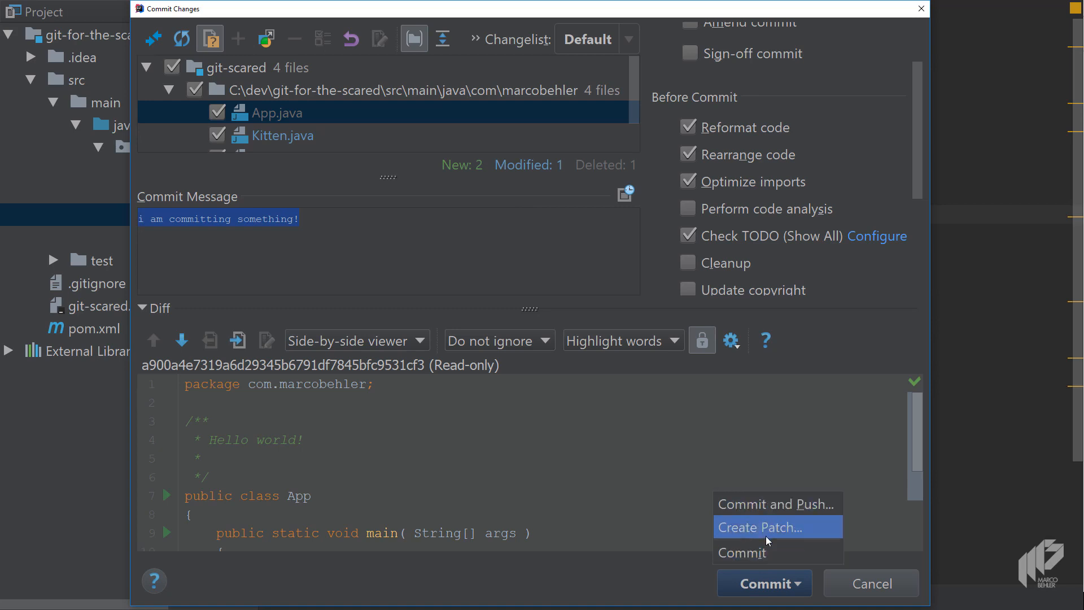
pyautogui.moveTo(768, 505)
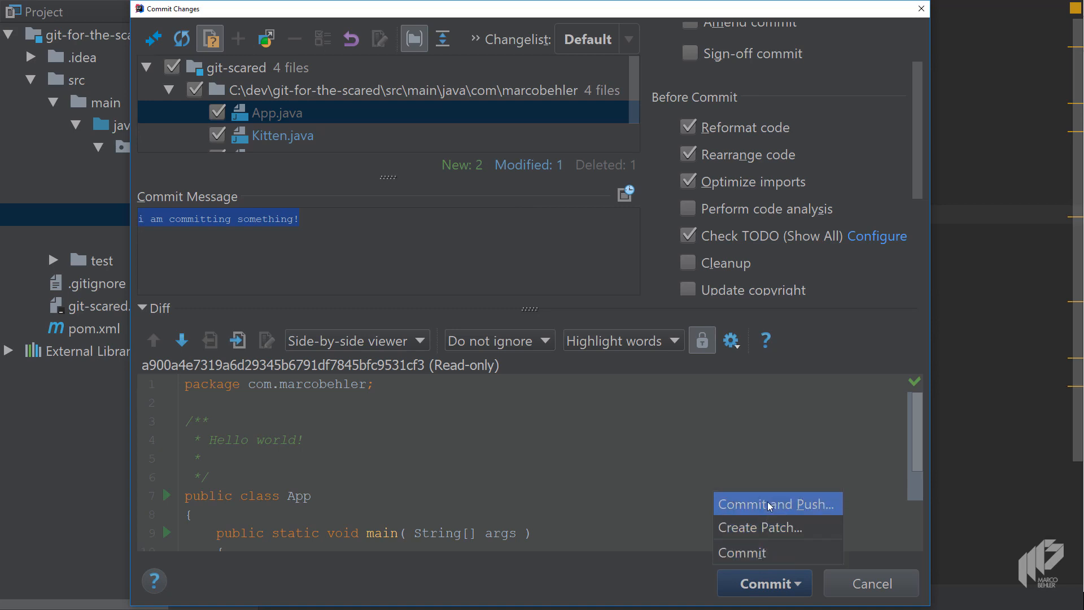
pyautogui.moveTo(774, 553)
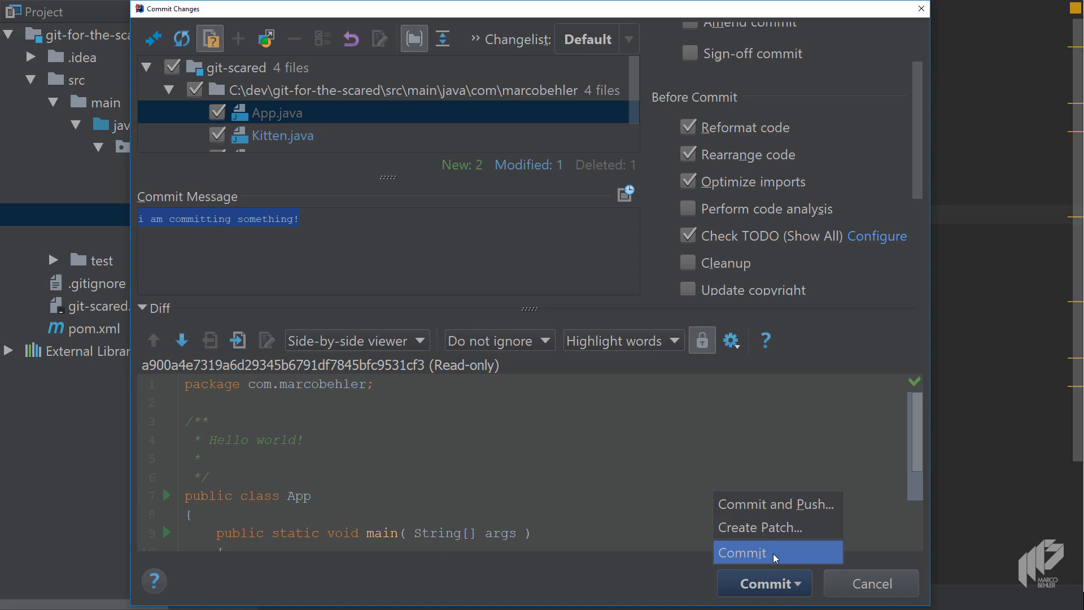
pyautogui.click(743, 552)
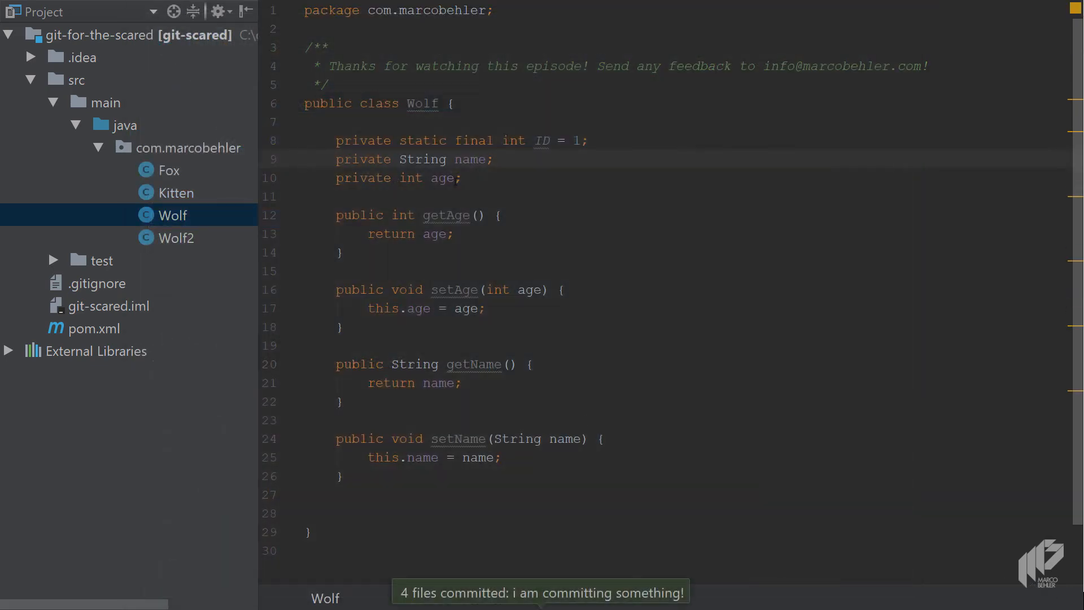
# - Review Wolf's reordered name and age fields, then show the empty local changes list
pyautogui.click(448, 159)
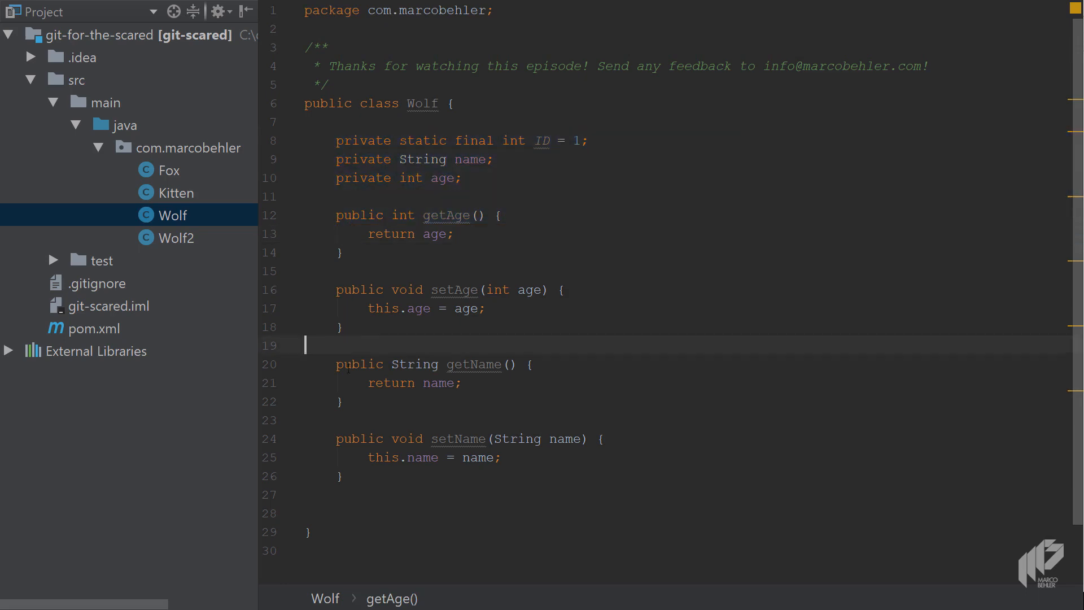
pyautogui.click(320, 141)
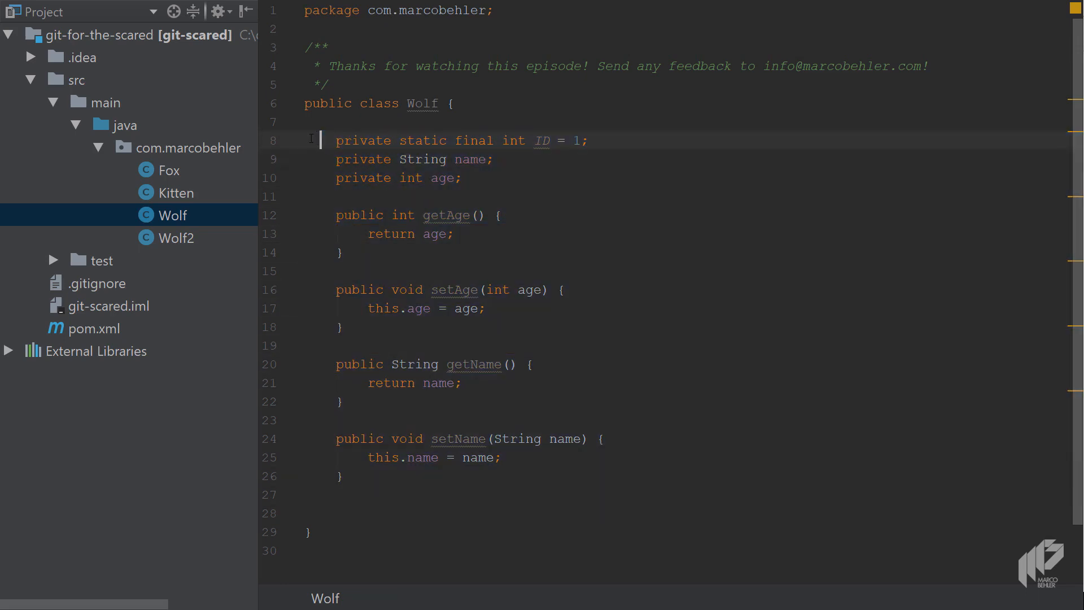
pyautogui.moveTo(321, 173)
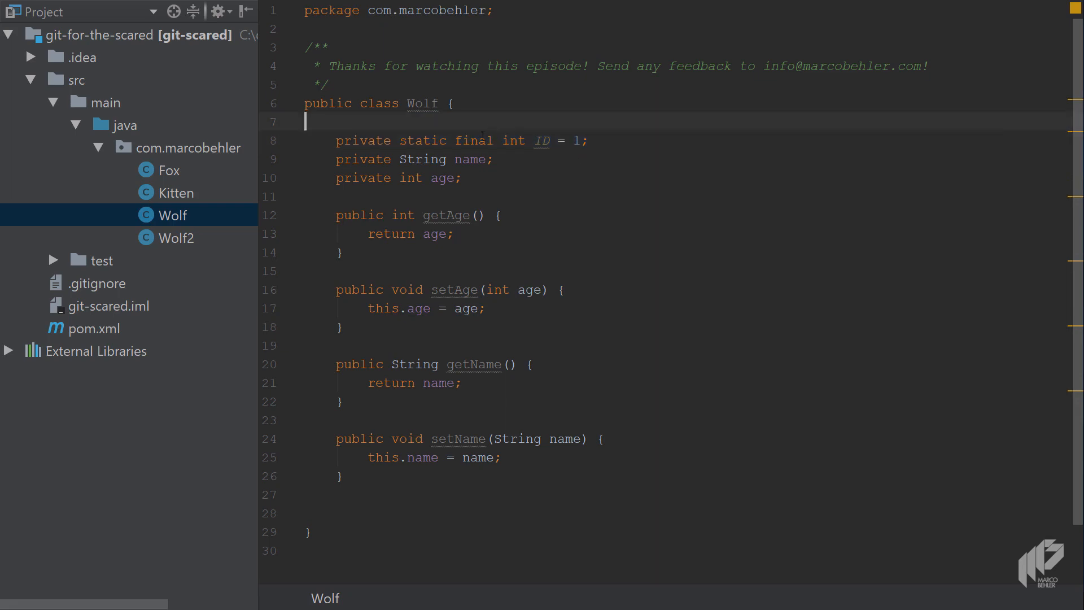
pyautogui.moveTo(336, 158); pyautogui.dragTo(463, 178)
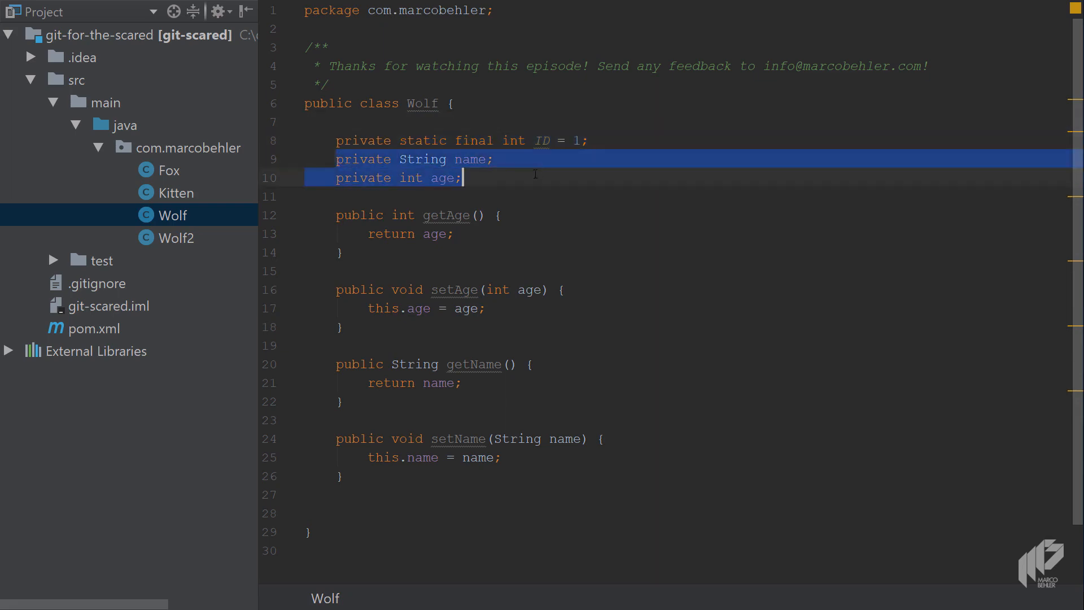
pyautogui.moveTo(394, 188)
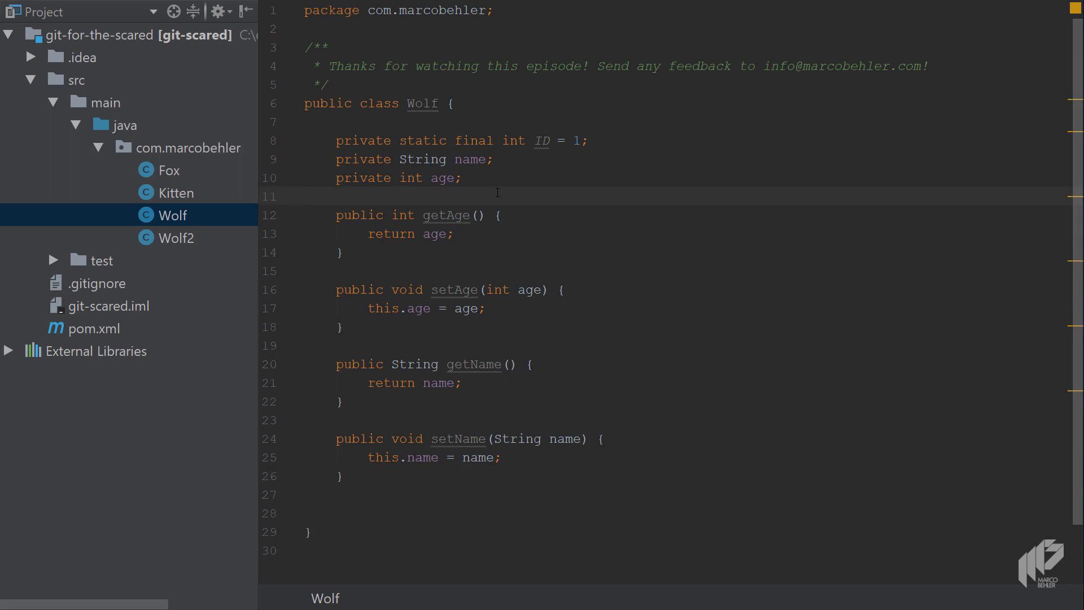
pyautogui.press('alt+9')
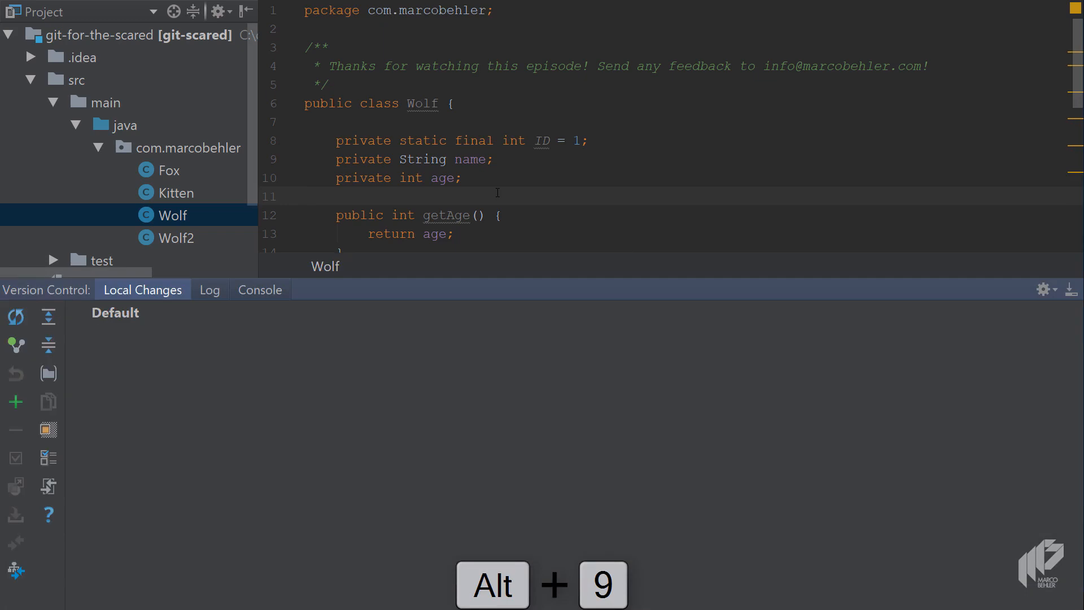
# - In the Git Log, select the latest commit and inspect its App.java and Wolf.java
pyautogui.click(210, 290)
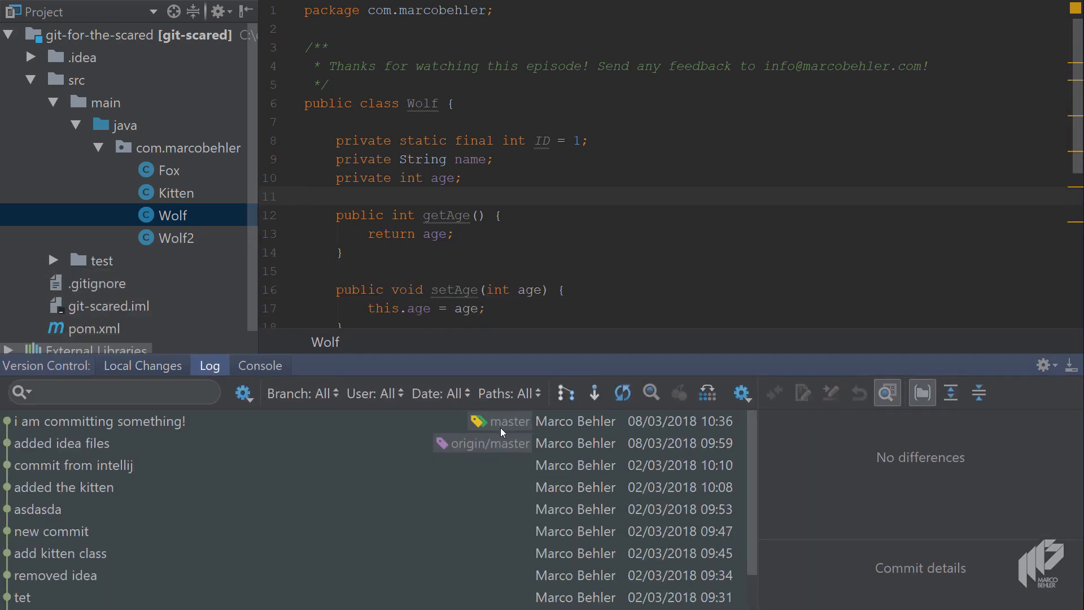
pyautogui.click(101, 421)
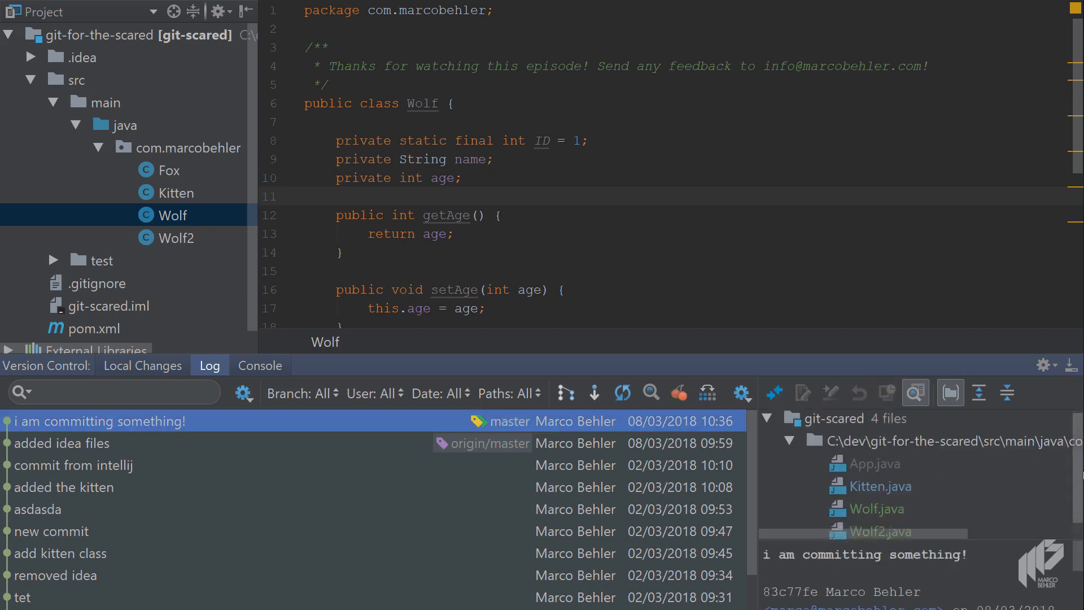
pyautogui.click(875, 446)
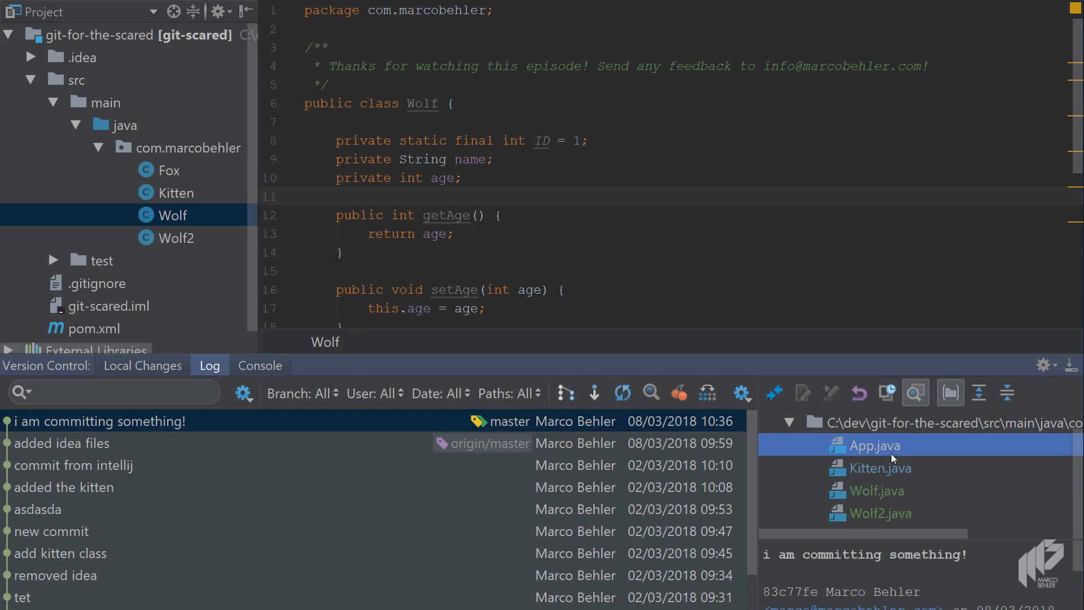
pyautogui.click(878, 491)
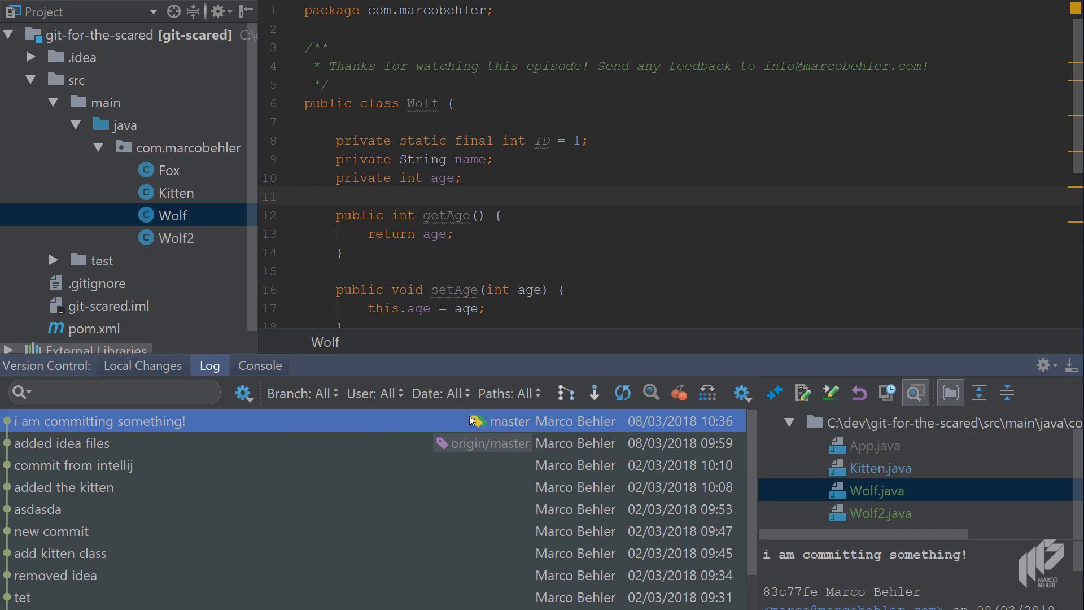
pyautogui.moveTo(503, 450)
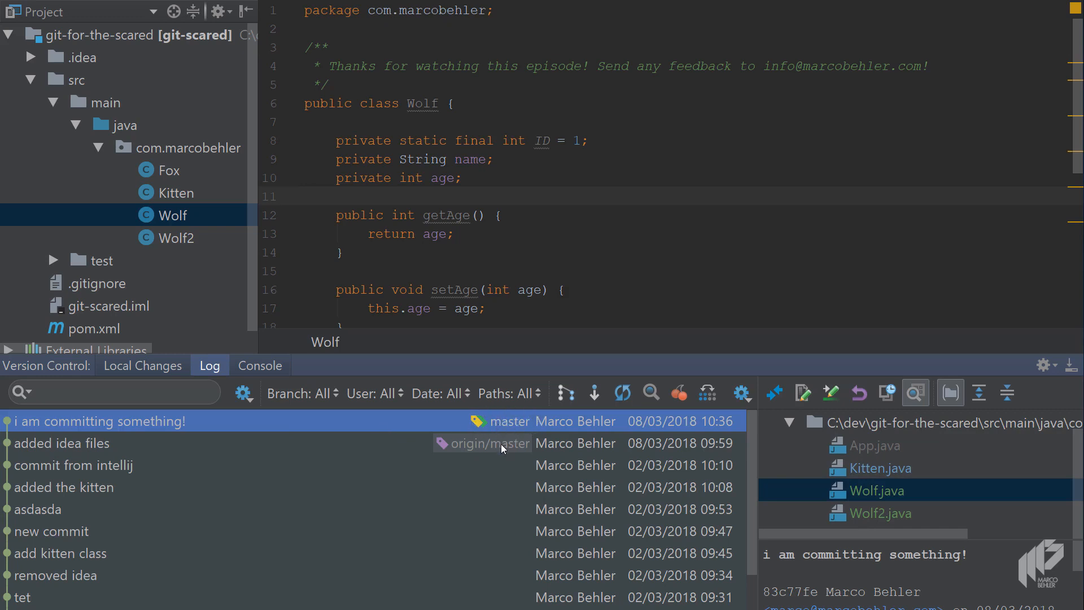
pyautogui.moveTo(468, 457)
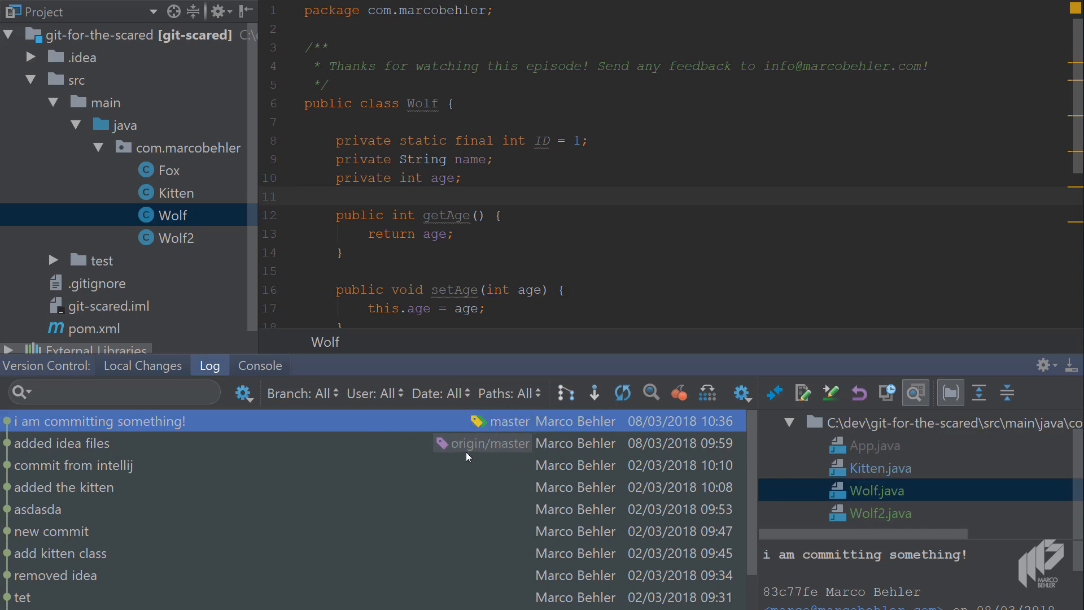
pyautogui.moveTo(466, 446)
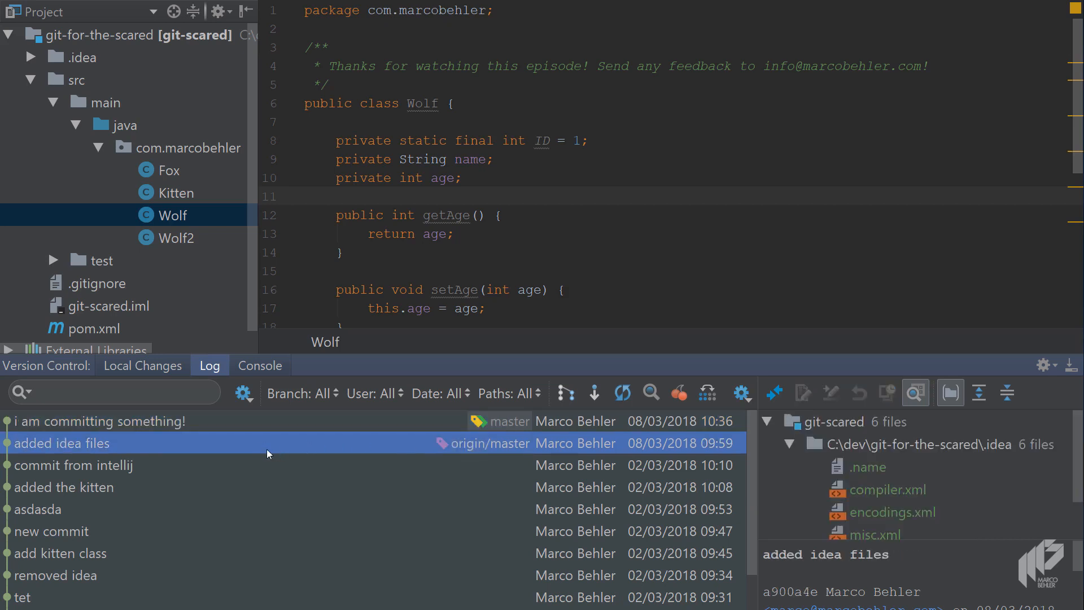
pyautogui.moveTo(349, 424)
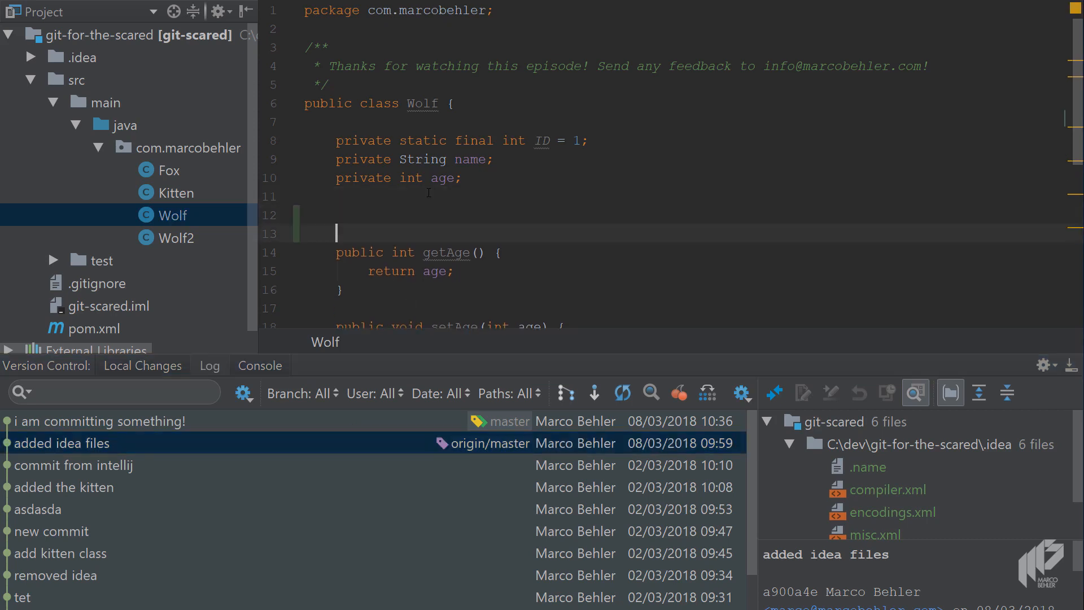
# - Add a stray 'sss' line to Wolf.java and open Commit Changes with Ctrl+K
pyautogui.write('sss')
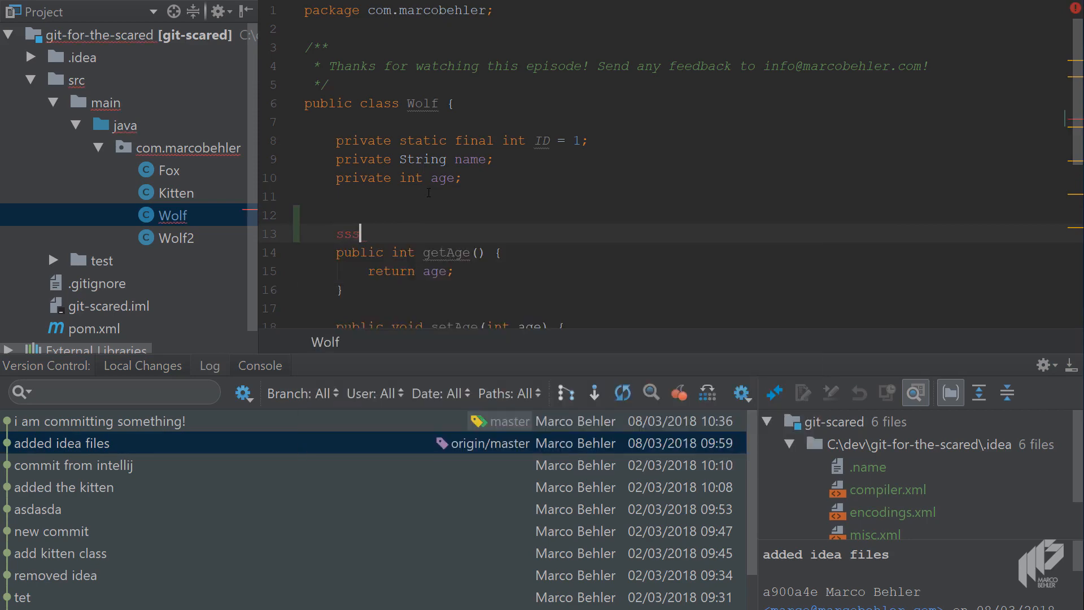
pyautogui.press('ctrl+k')
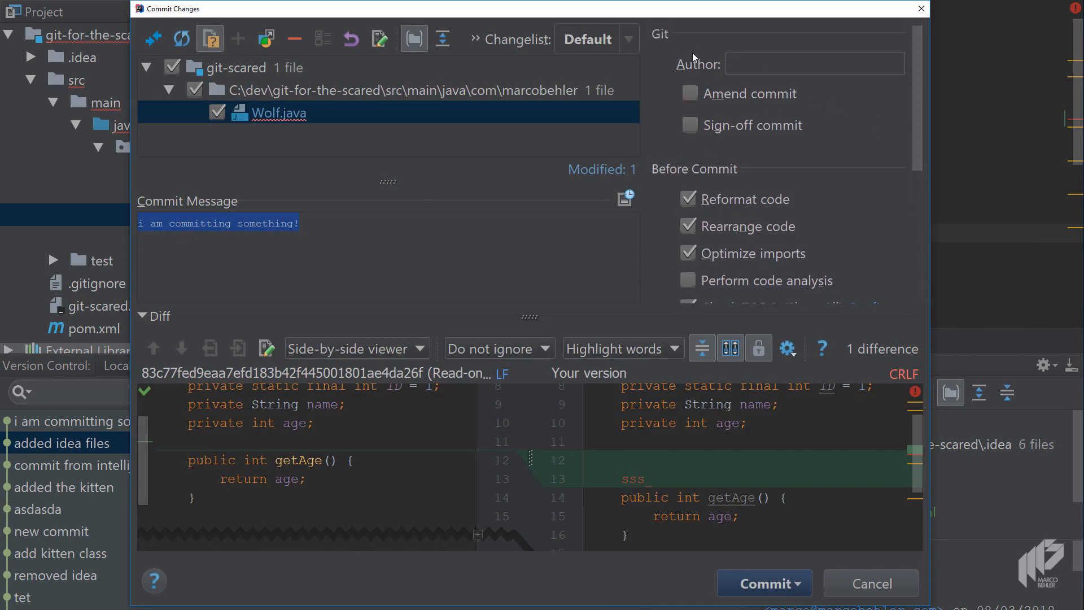
pyautogui.moveTo(903, 108)
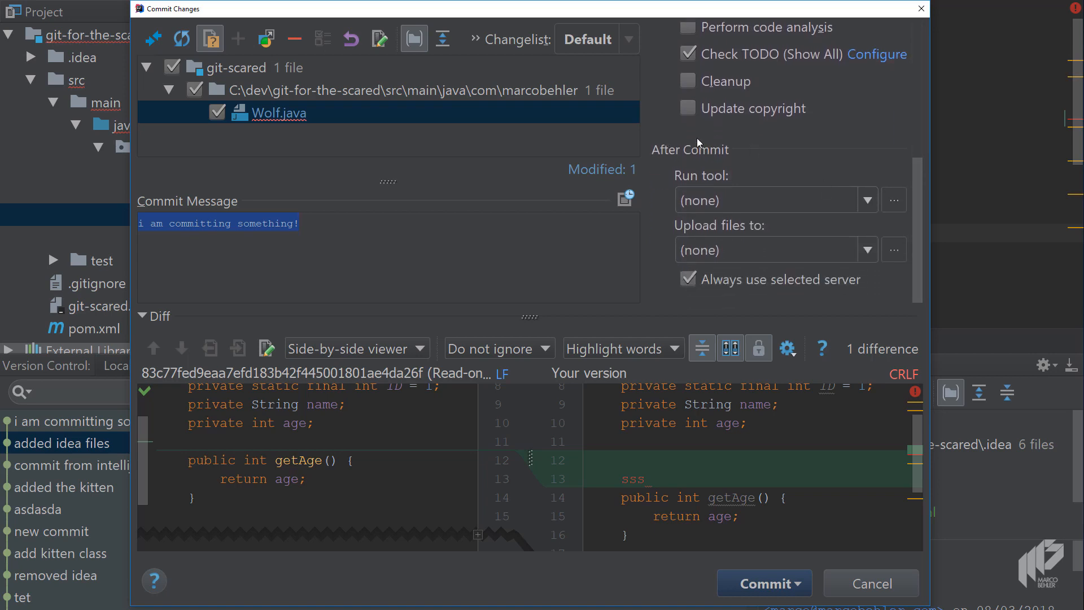
pyautogui.moveTo(625, 51)
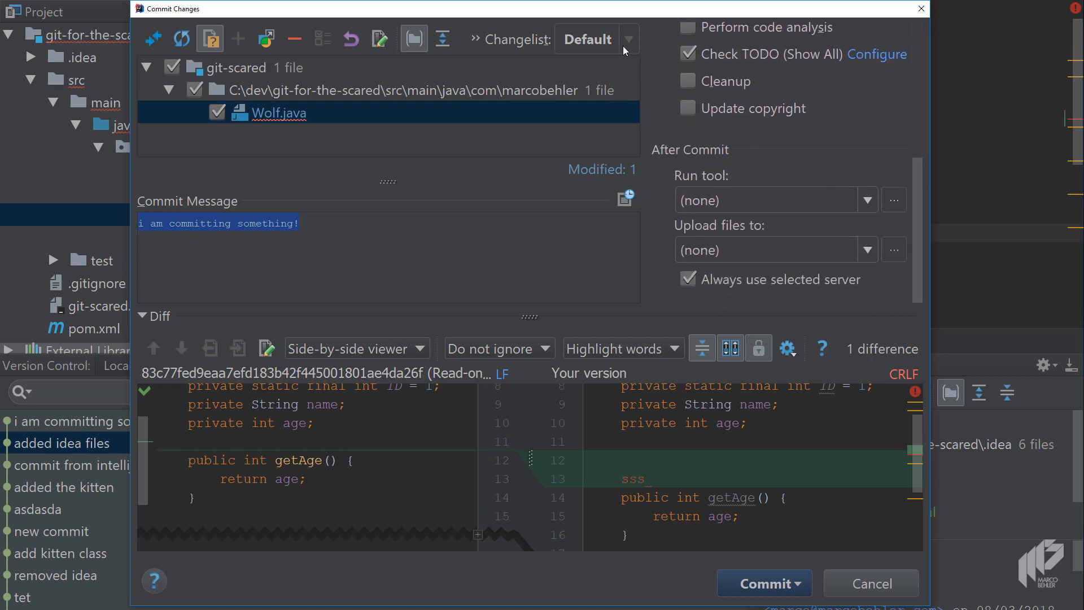
pyautogui.moveTo(589, 34)
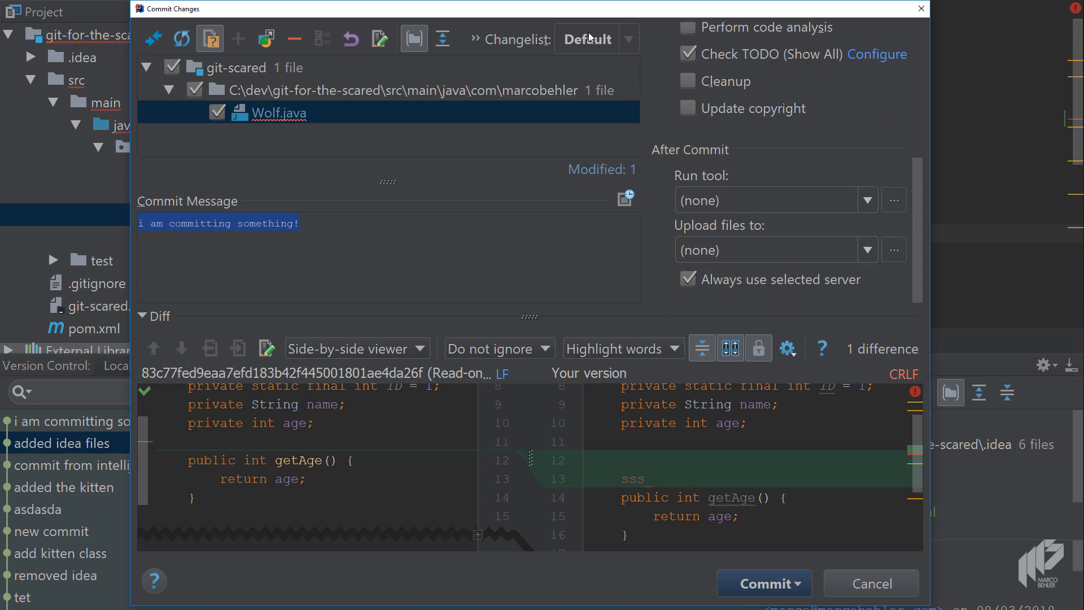